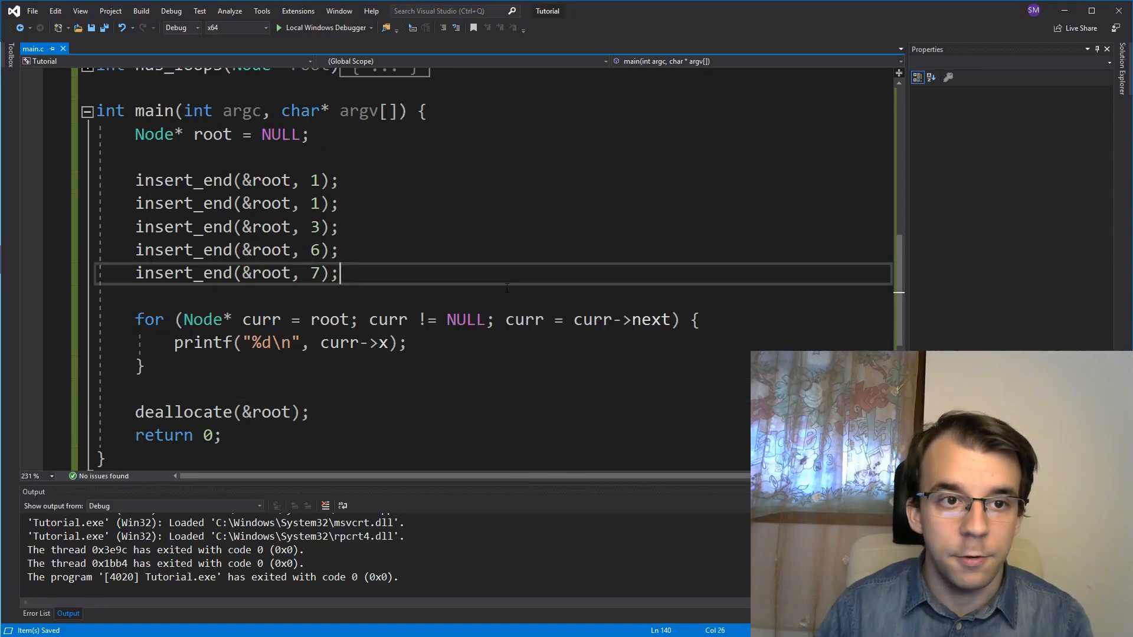
# Step: Rerun the linked-list program with the Local Windows Debugger
pyautogui.click(323, 27)
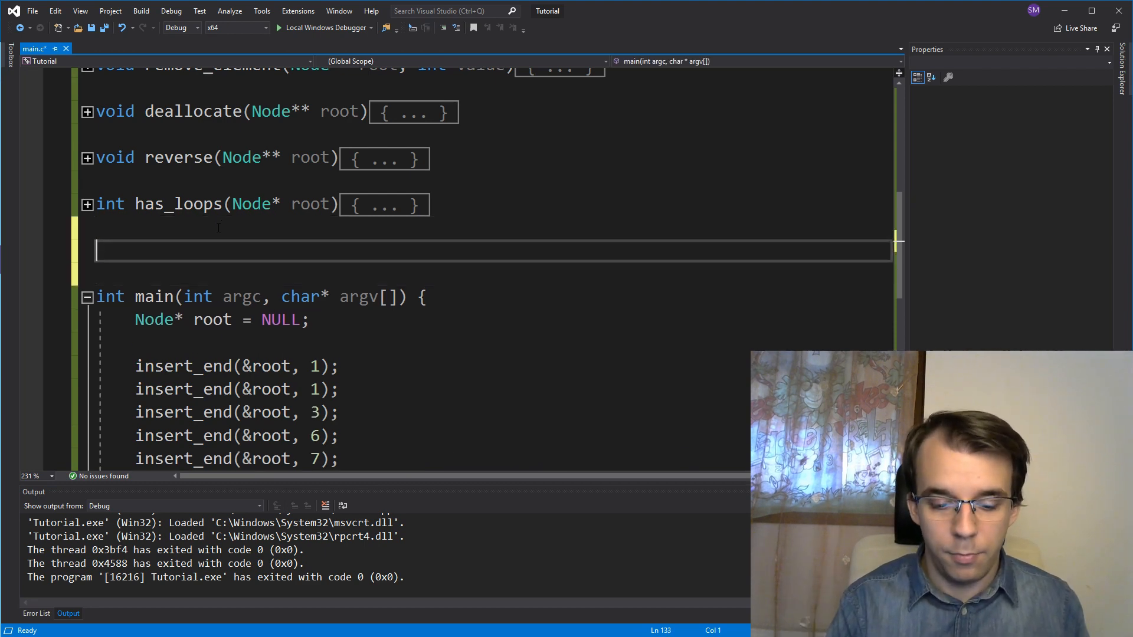
# Step: Write int count(Node* root) with a for loop walking curr from root until NULL via curr->next
pyautogui.write('int count(')
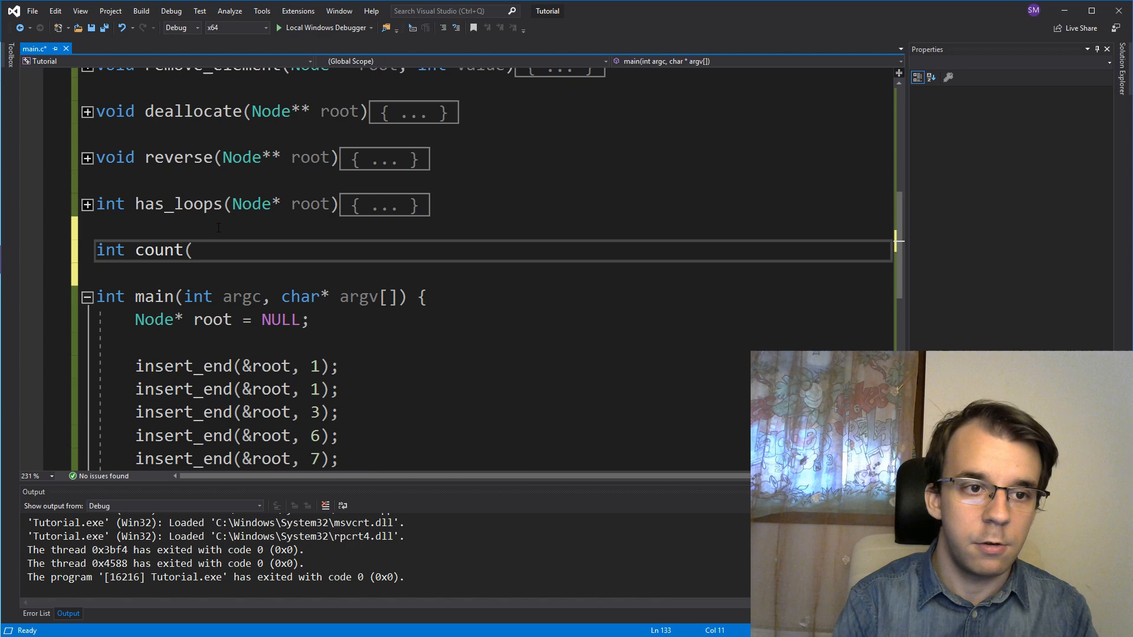
pyautogui.write('Node* root)')
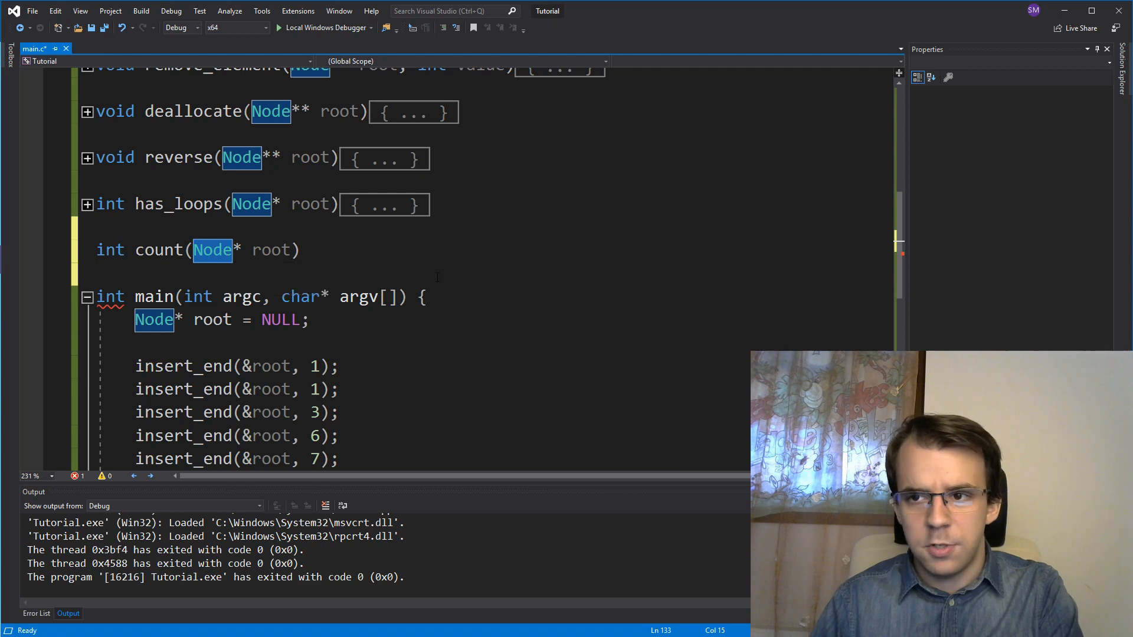
pyautogui.write('{')
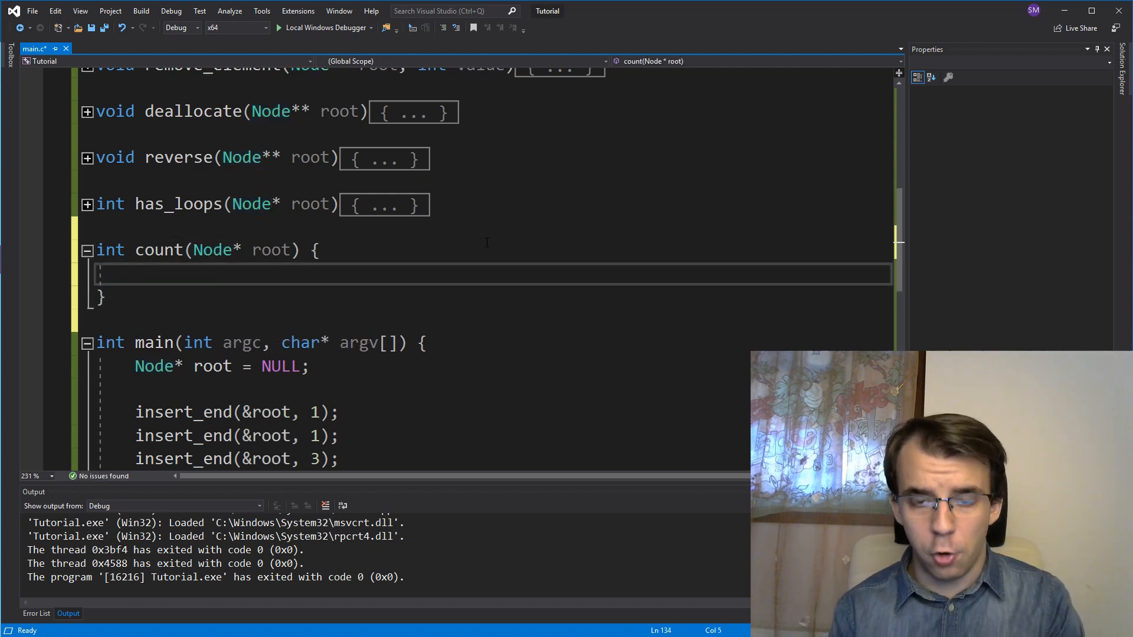
pyautogui.write('for (Node')
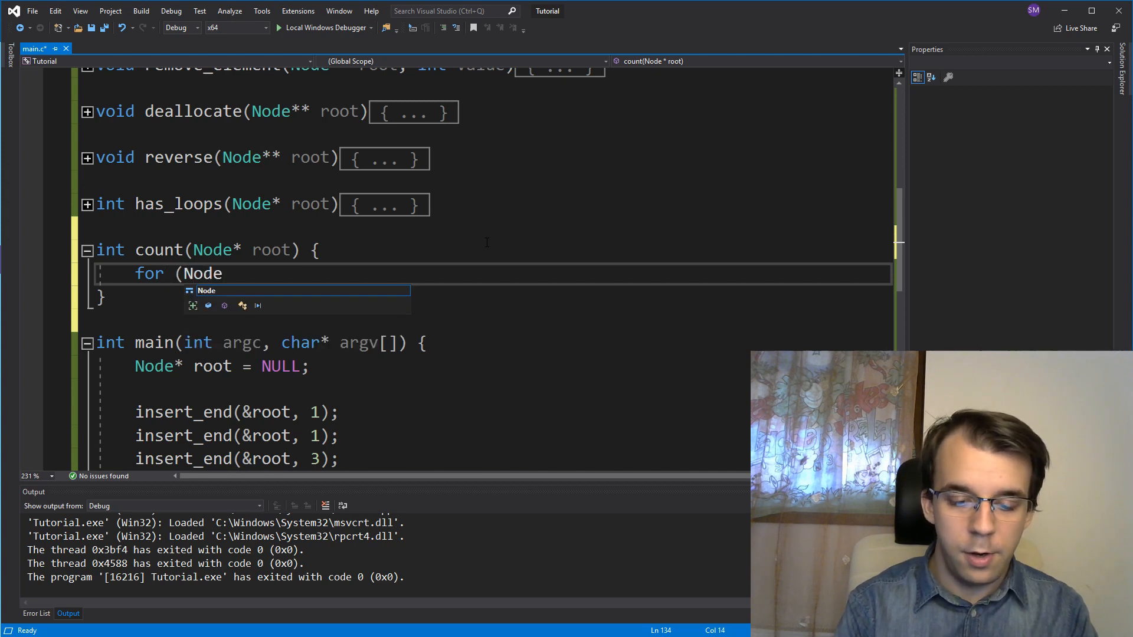
pyautogui.write('* curr =')
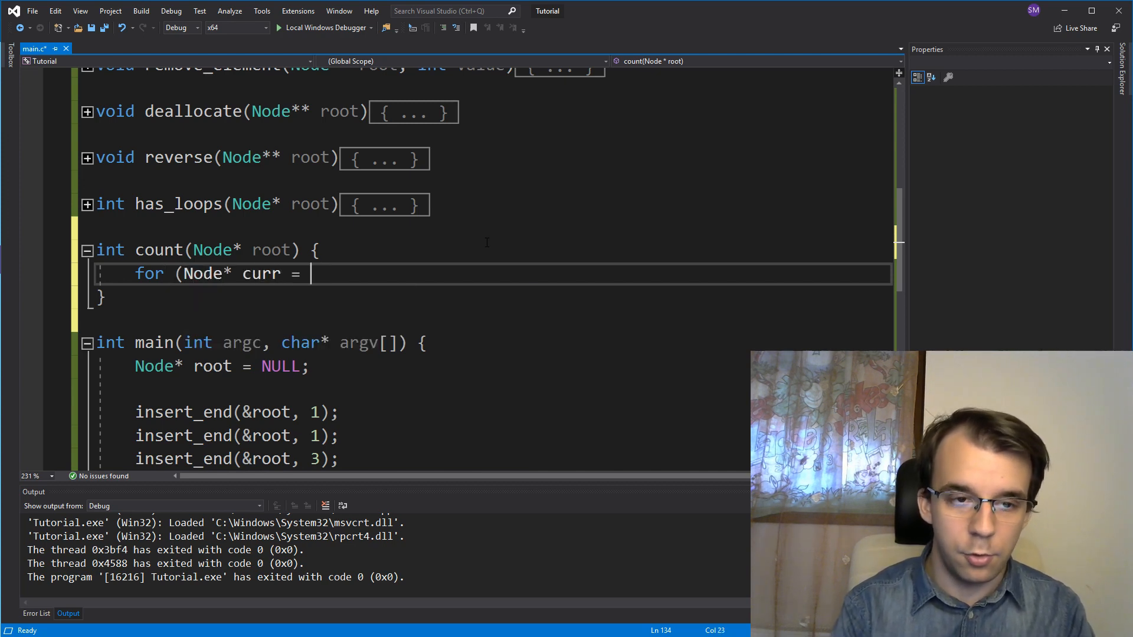
pyautogui.write('root; c')
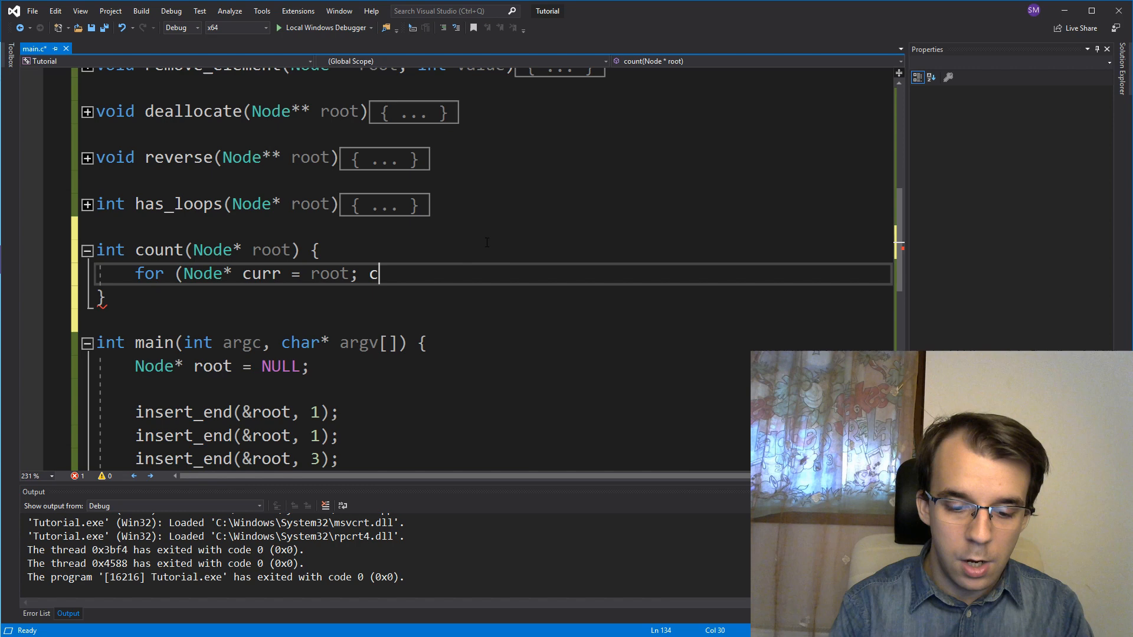
pyautogui.write('urr !=')
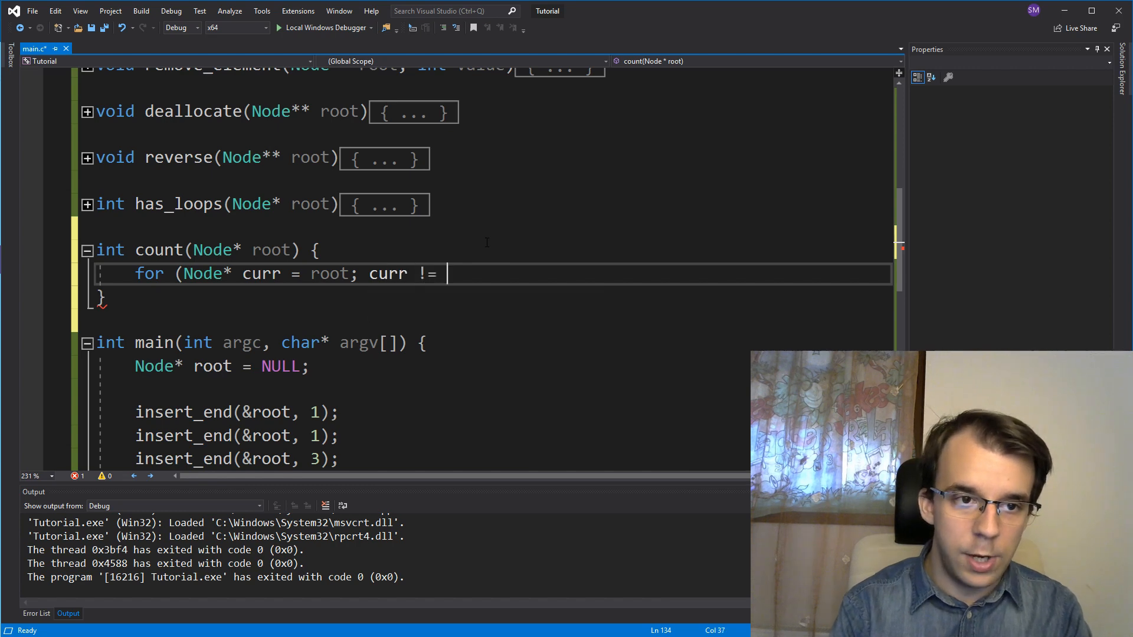
pyautogui.write('NUL')
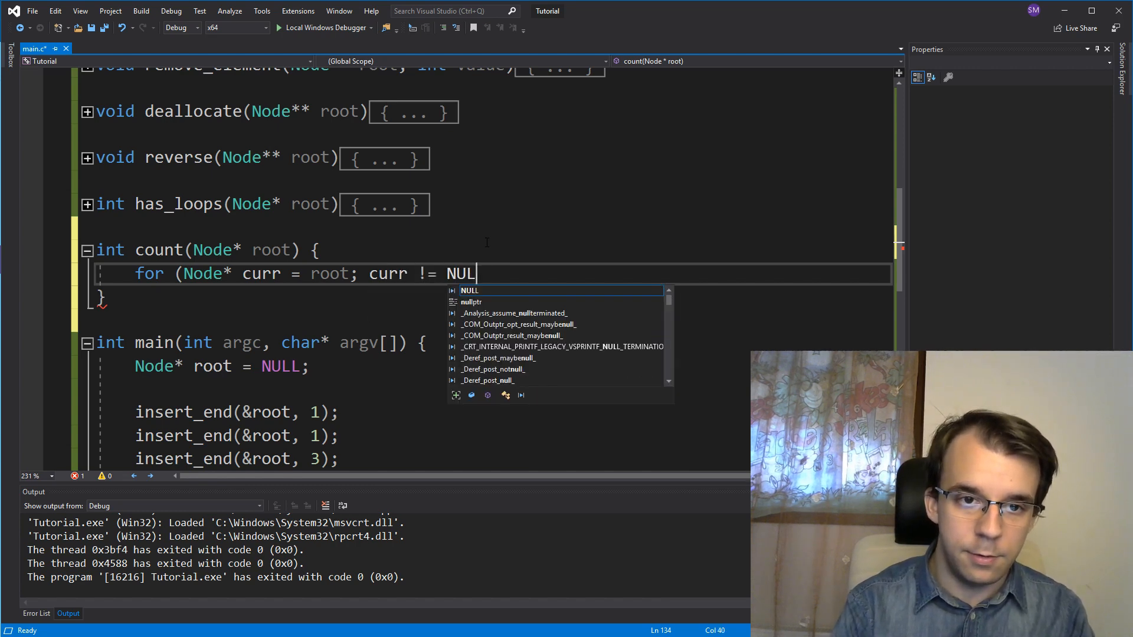
pyautogui.write('L; curr =')
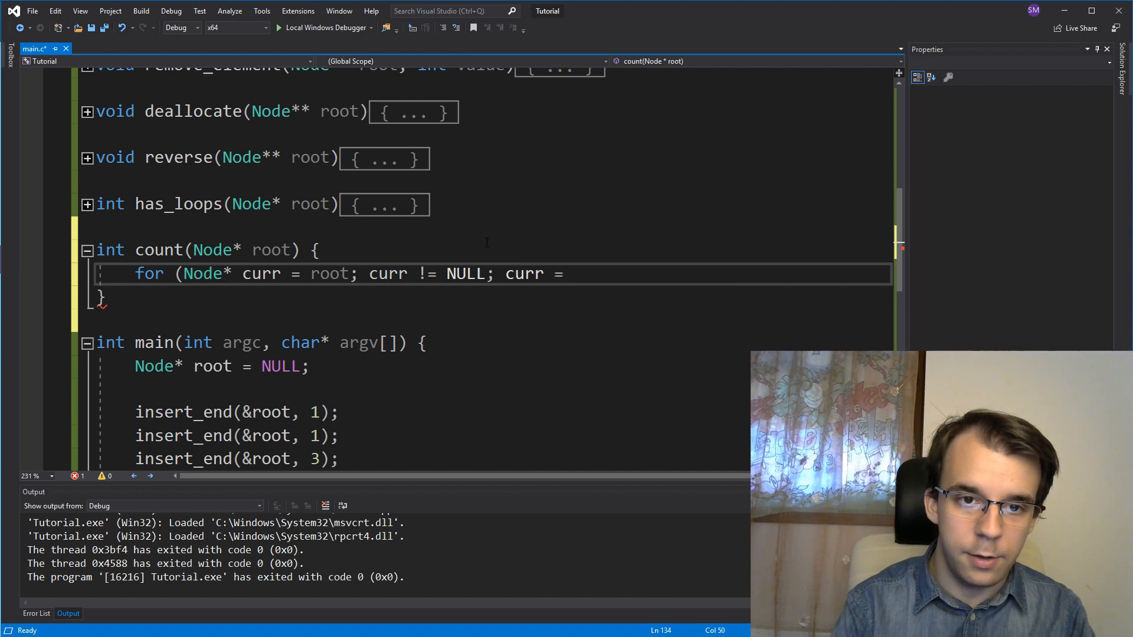
pyautogui.write('curr->next) {')
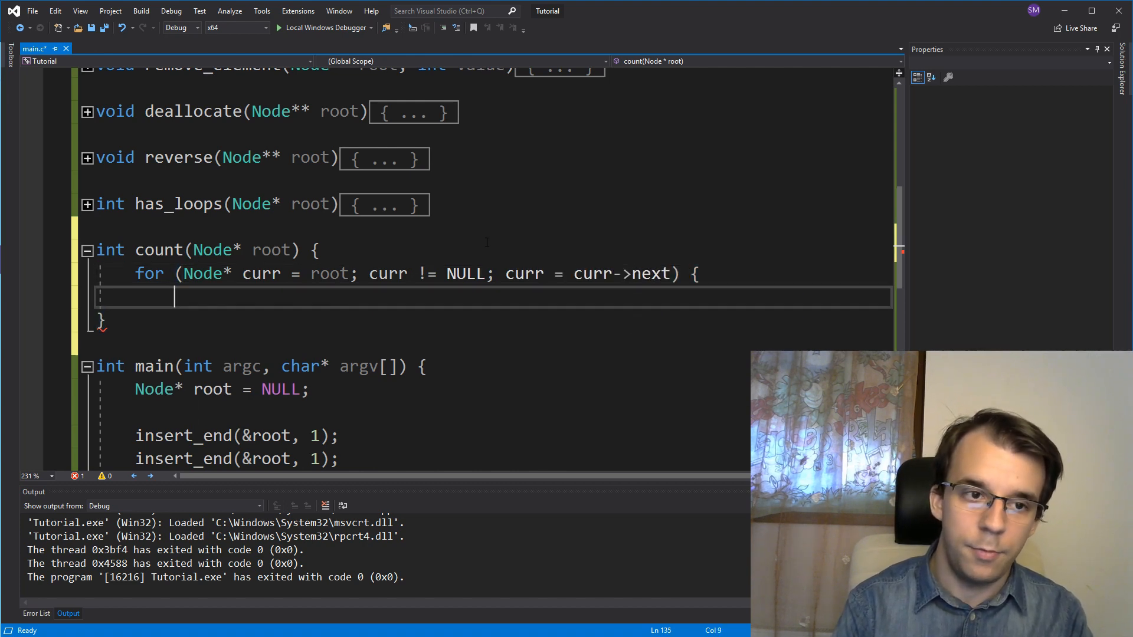
pyautogui.press('enter')
pyautogui.write('}')
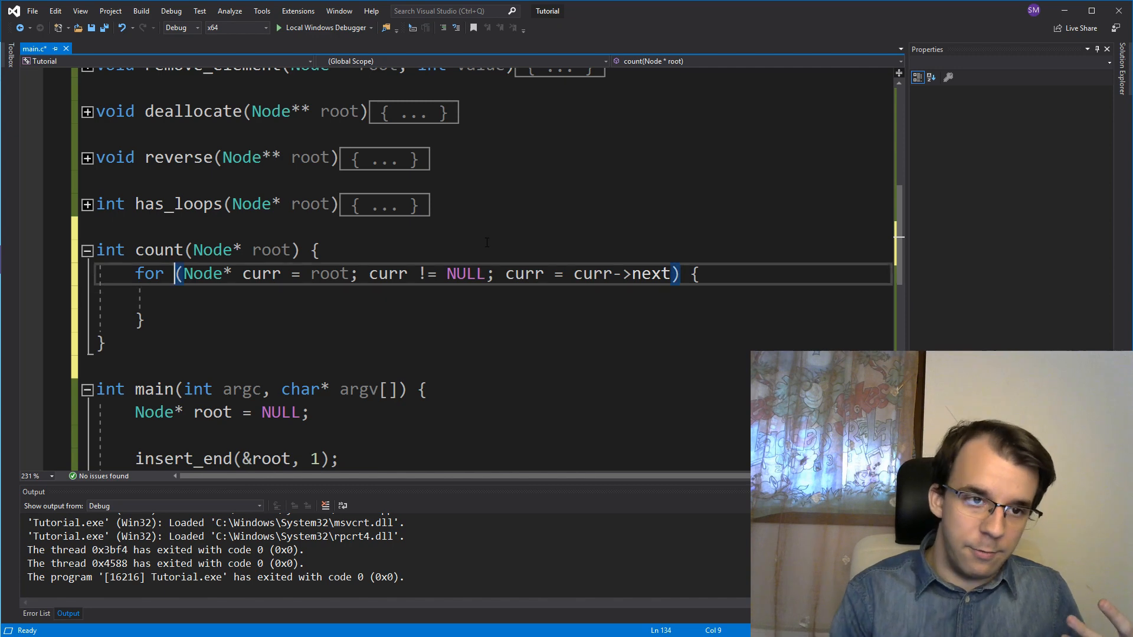
# Step: Add int c = 0, increment c inside the loop, and return c
pyautogui.write('int')
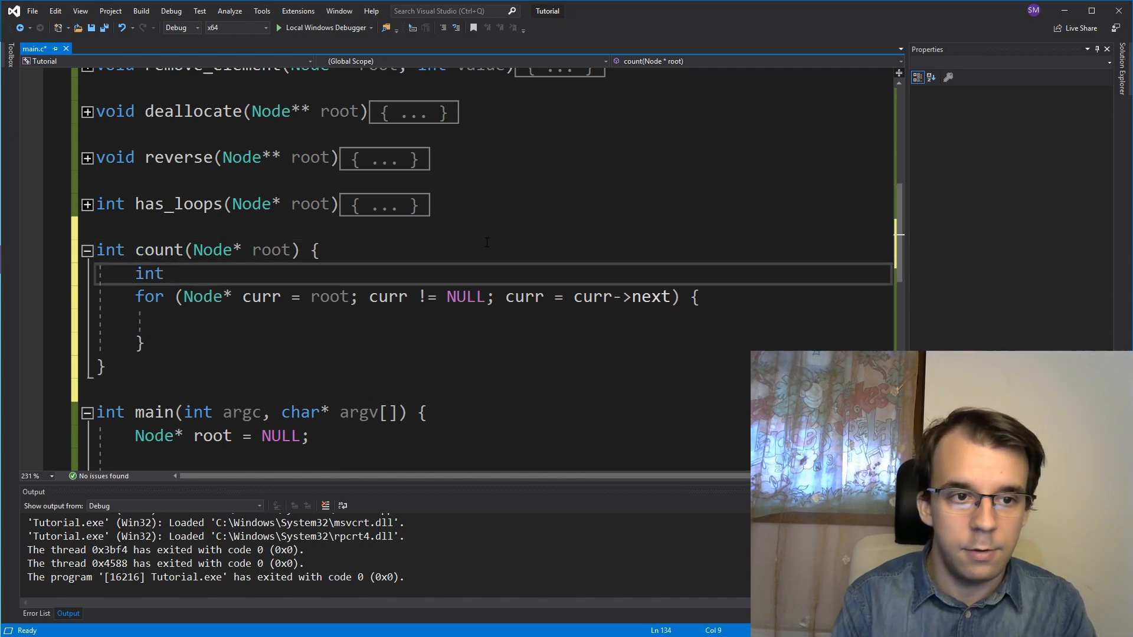
pyautogui.write('c')
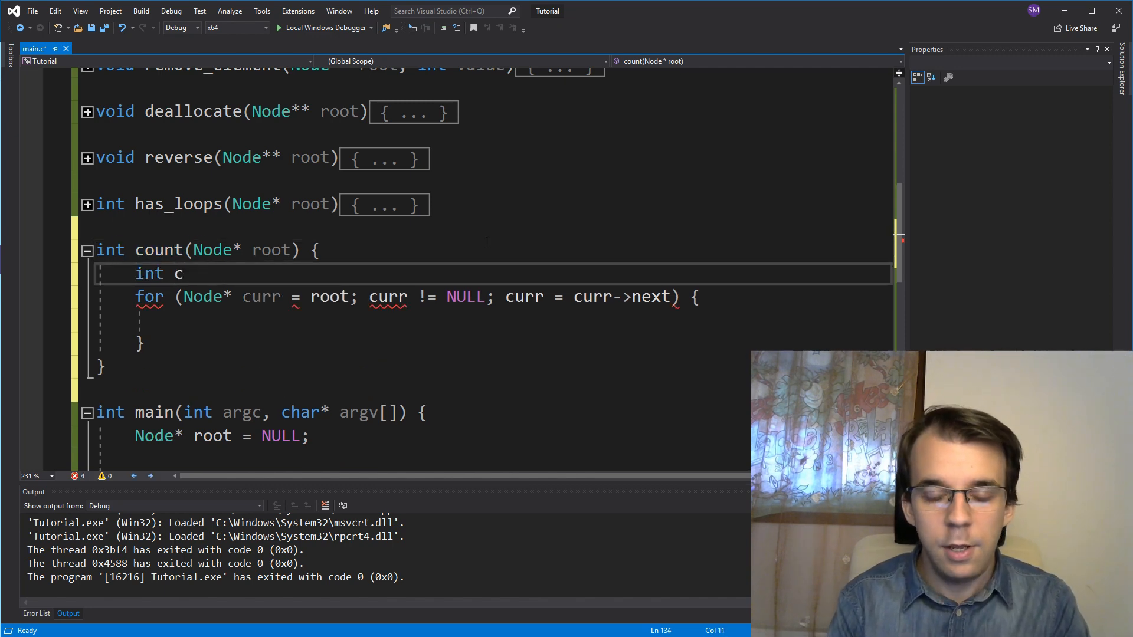
pyautogui.write('= 0;')
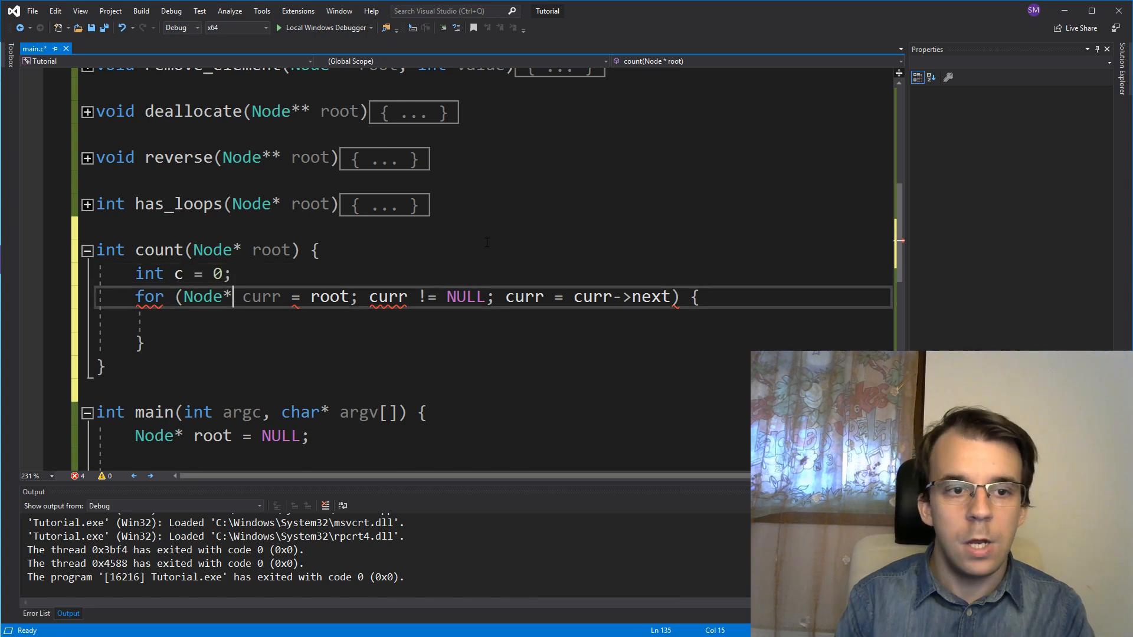
pyautogui.write('c++')
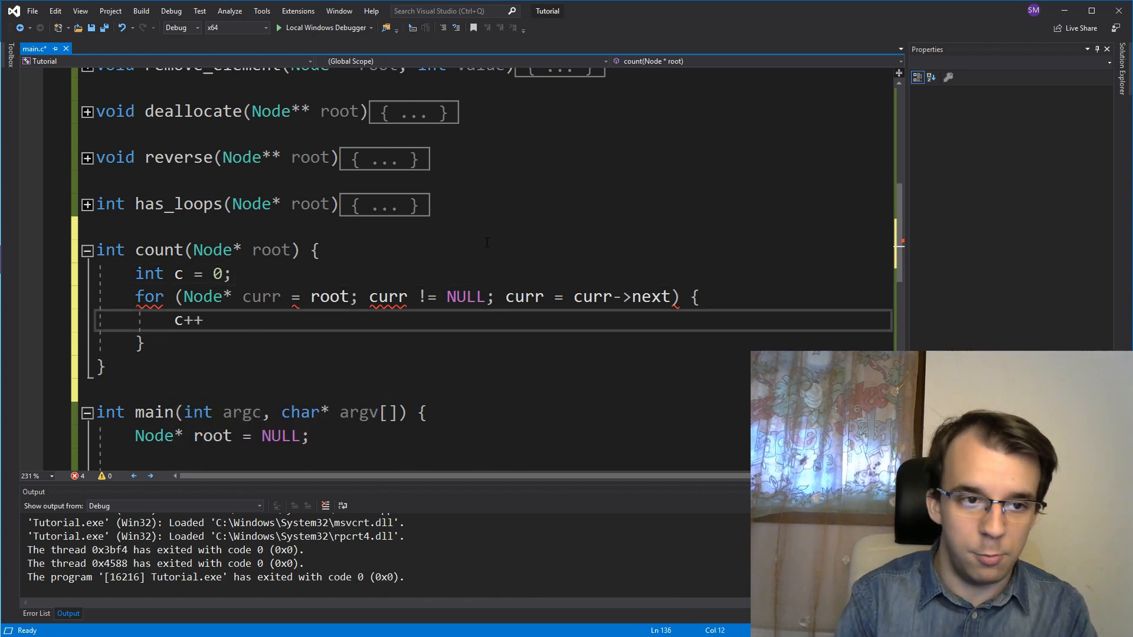
pyautogui.write(';')
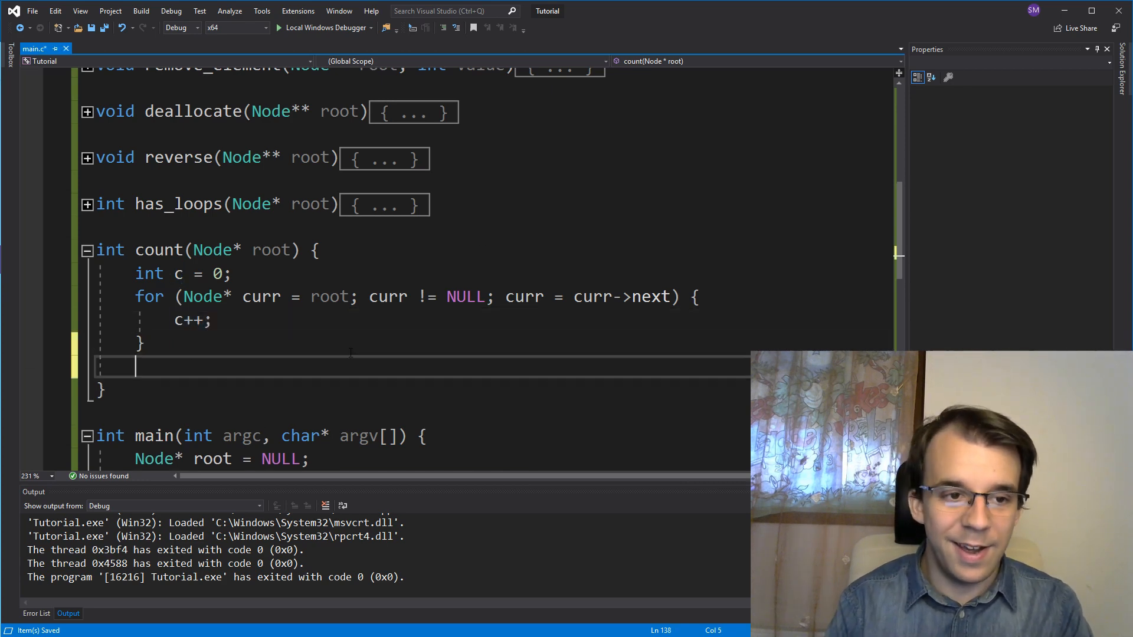
pyautogui.write('return c;')
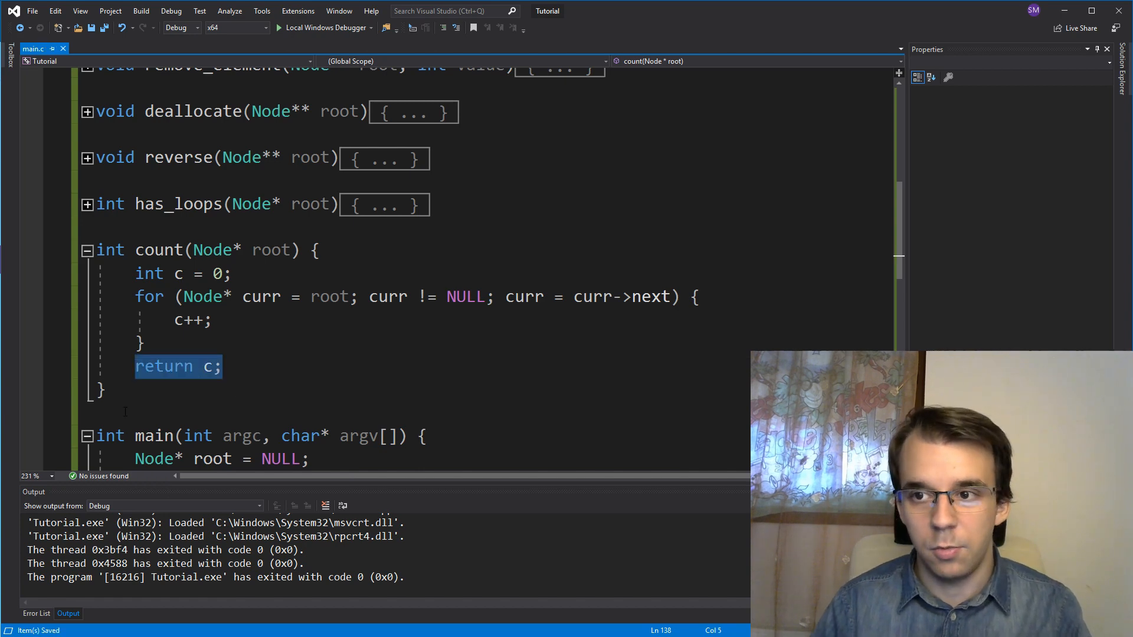
# Step: Add printf("Linked list has %d elements\n", count(root)); after main's printing loop
pyautogui.scroll(-3)
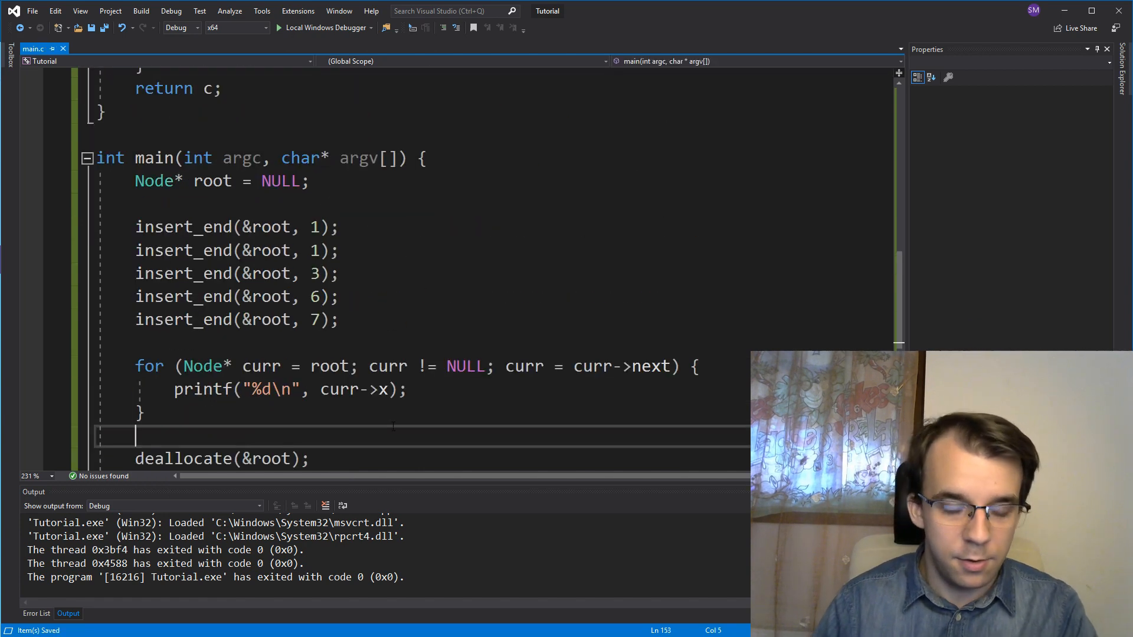
pyautogui.write('printf')
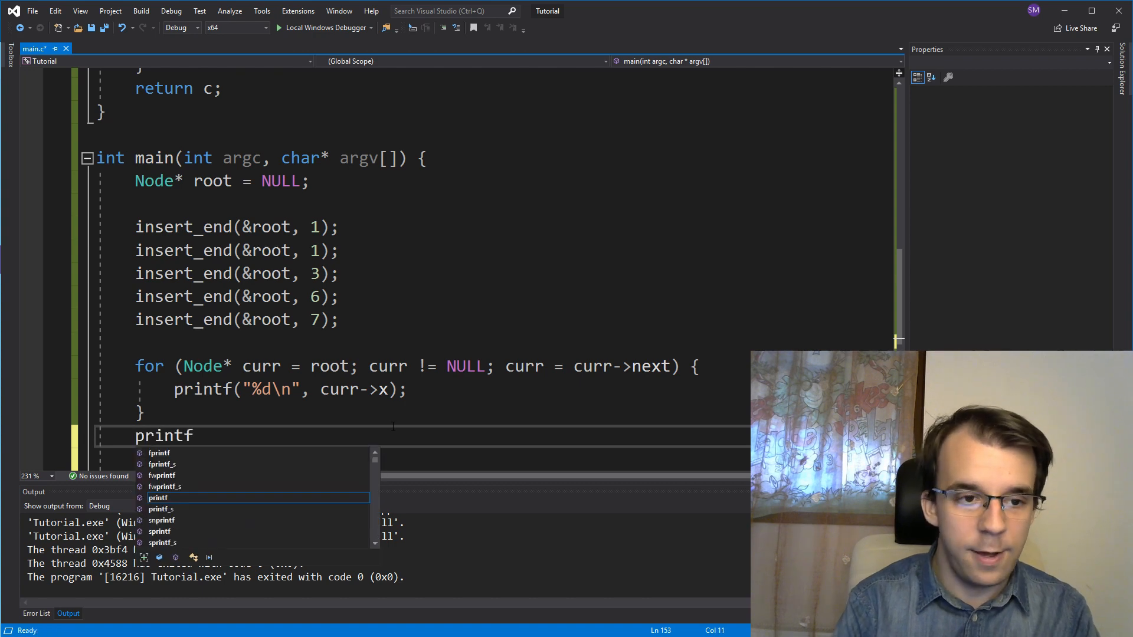
pyautogui.write('("Linked list has %d el')
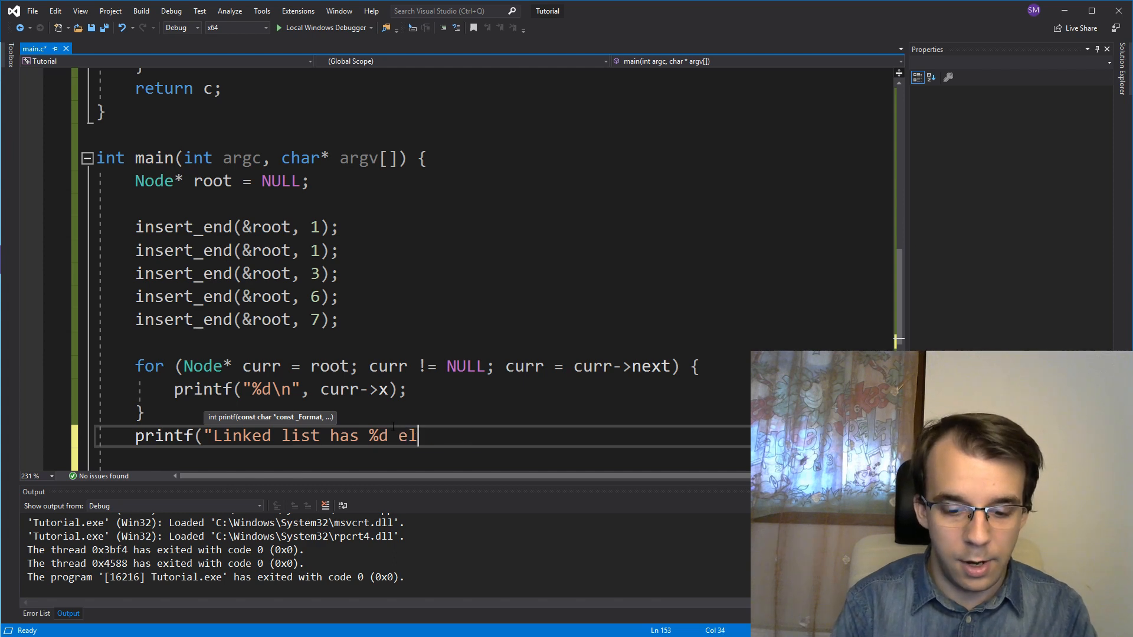
pyautogui.write('ements\\n')
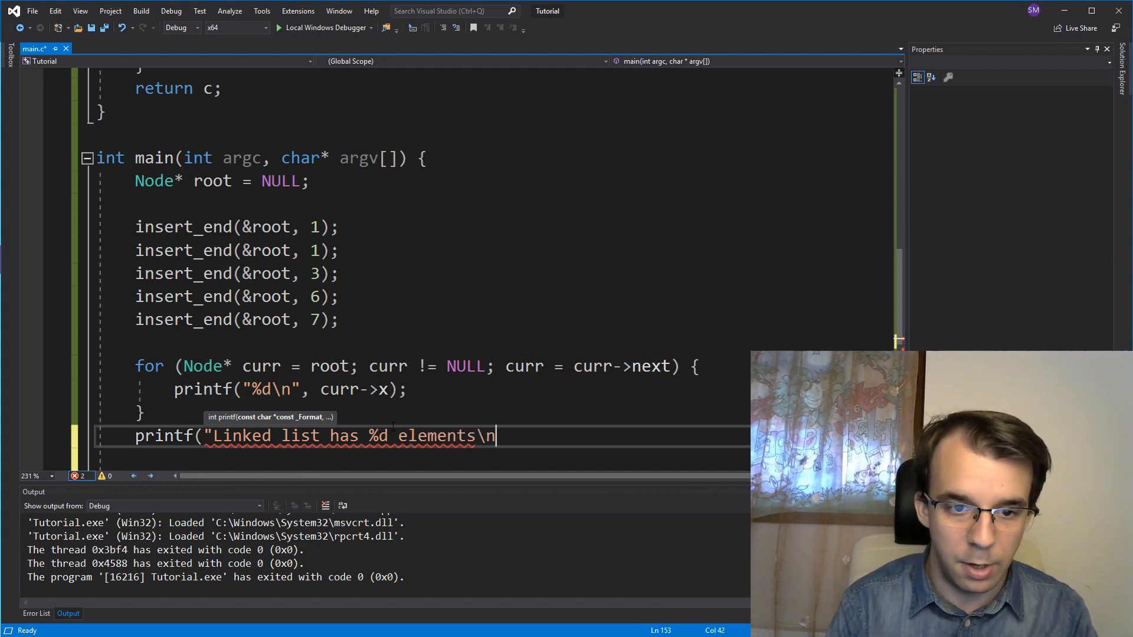
pyautogui.write('",')
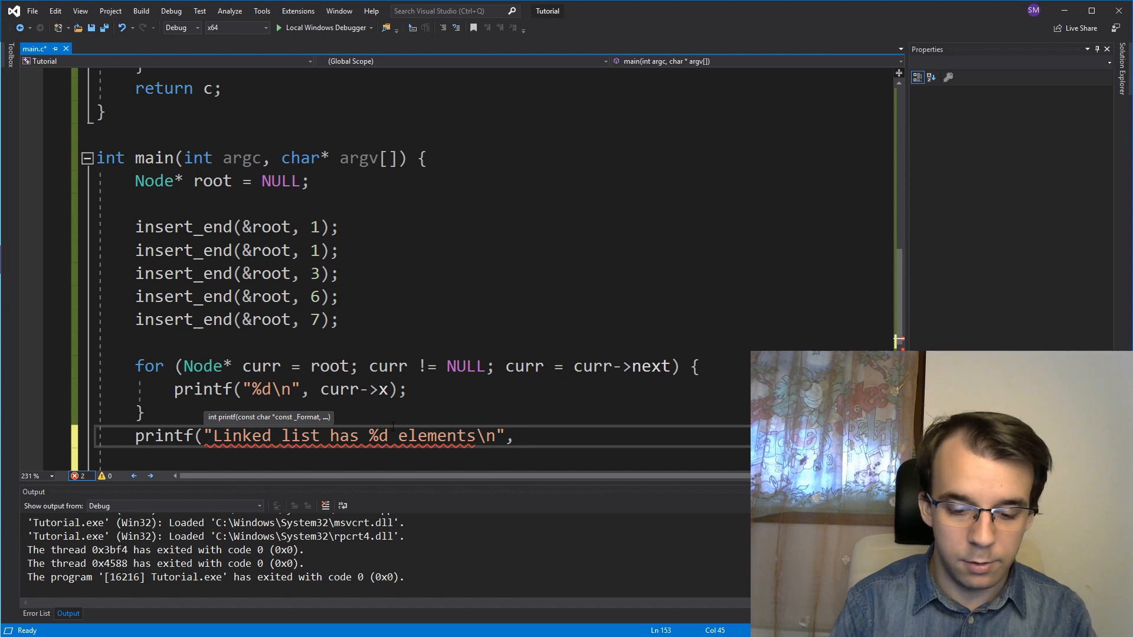
pyautogui.write('count')
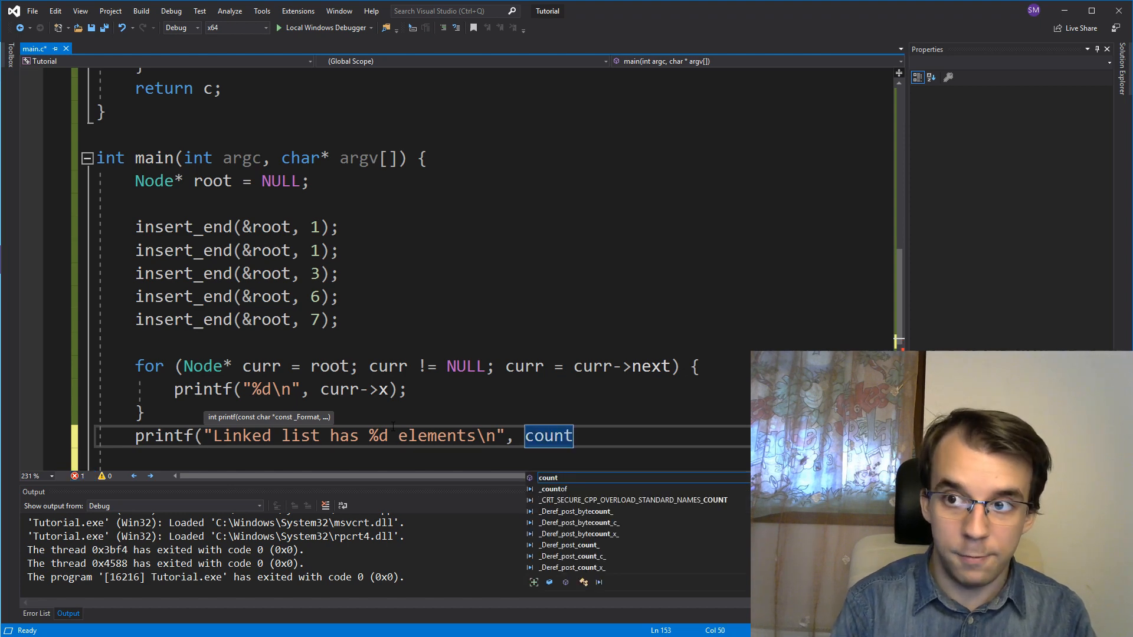
pyautogui.write('(root))')
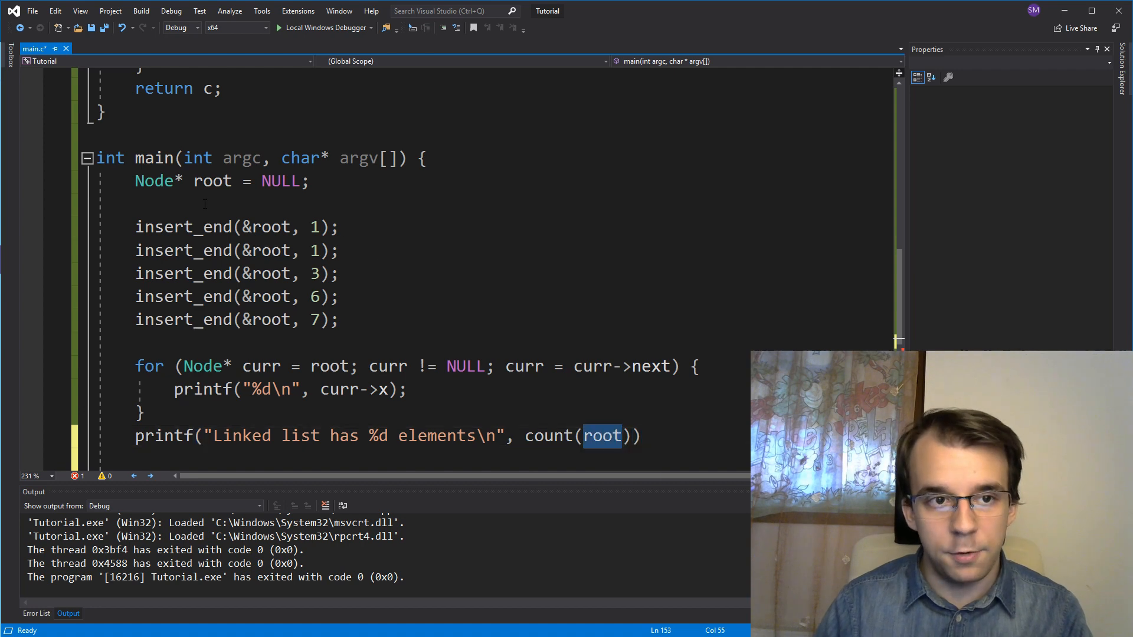
pyautogui.moveTo(606, 506)
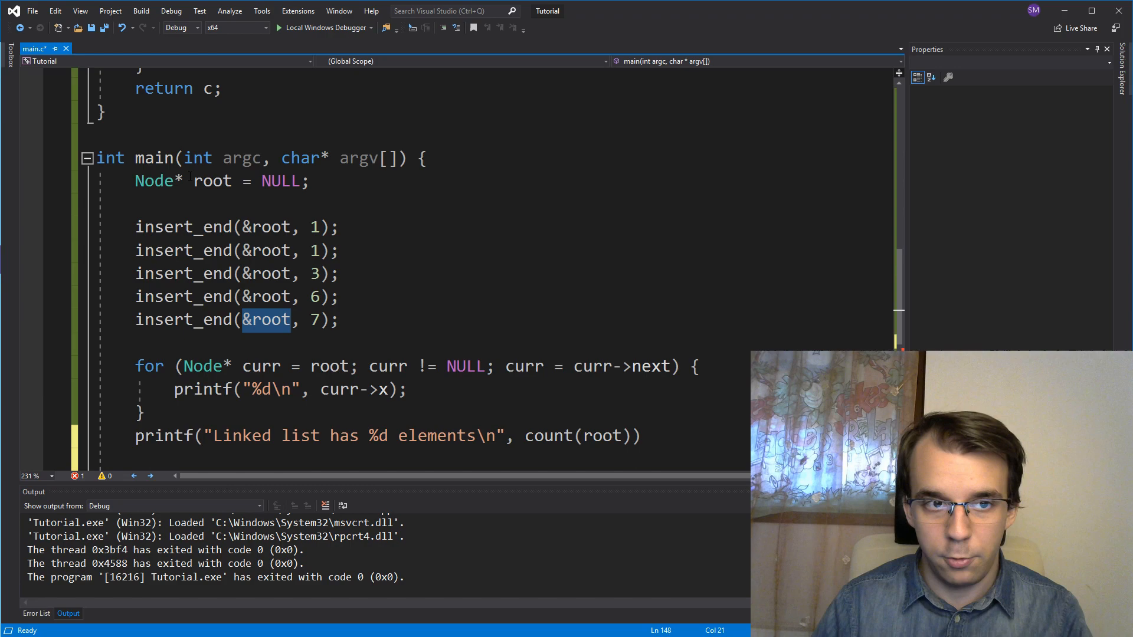
pyautogui.write(';')
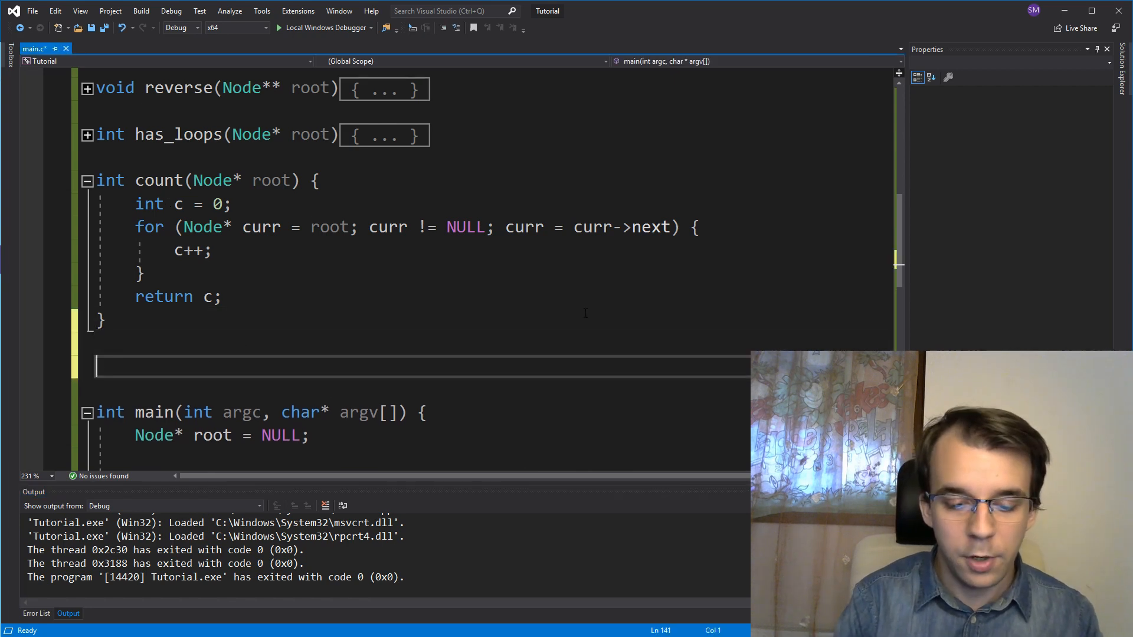
# Step: Begin a second int count(Node* node) whose body starts with if (node == NULL)
pyautogui.write('int count')
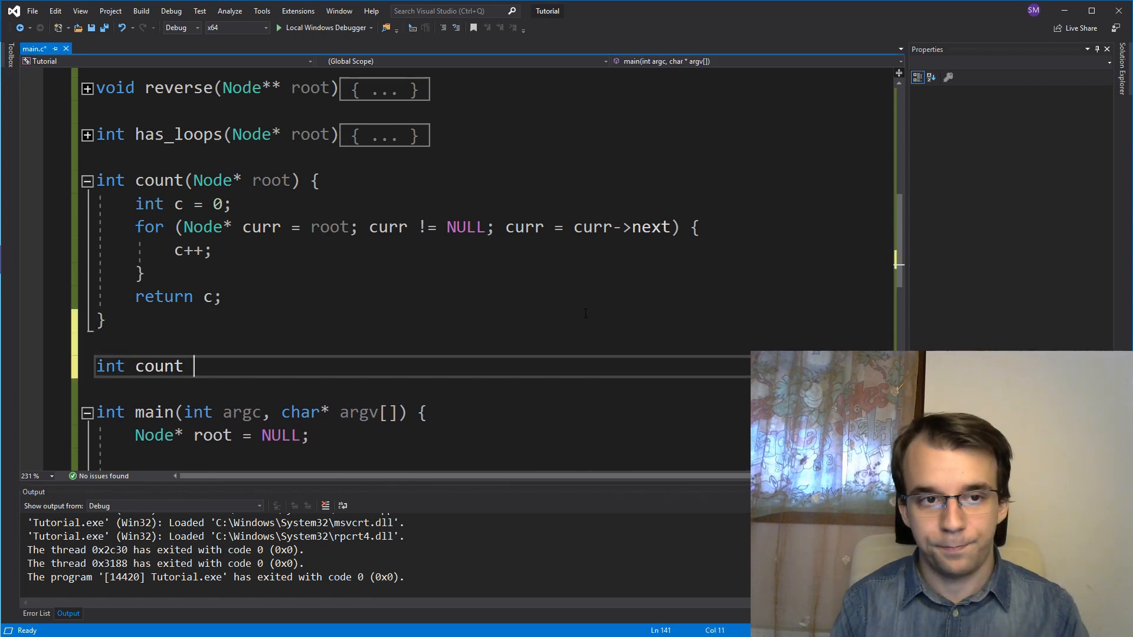
pyautogui.write('(')
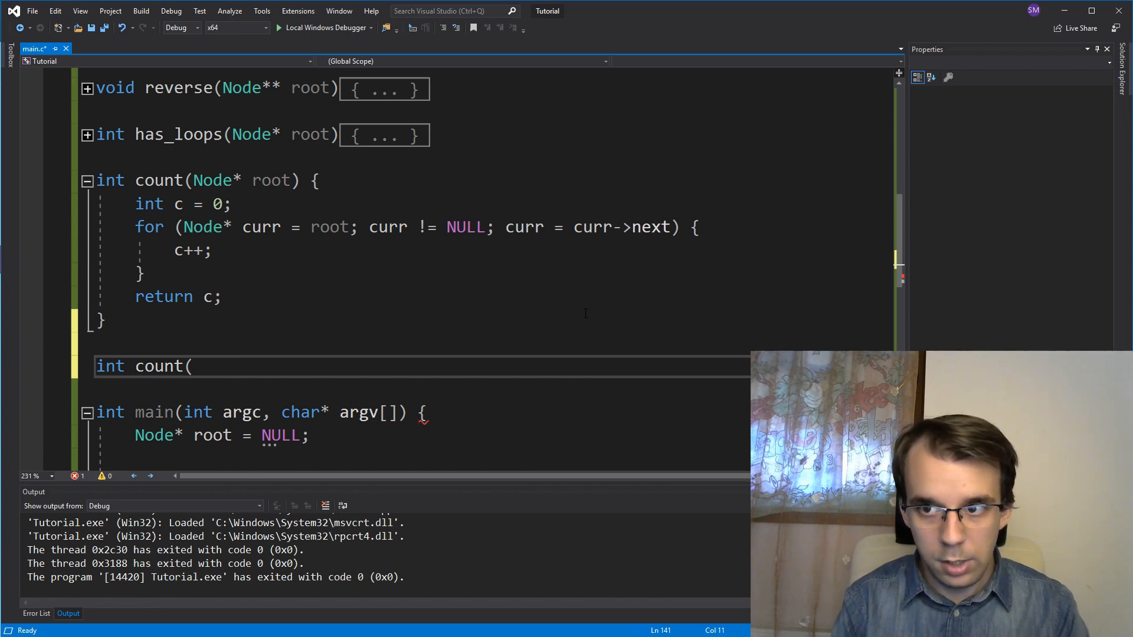
pyautogui.write('N')
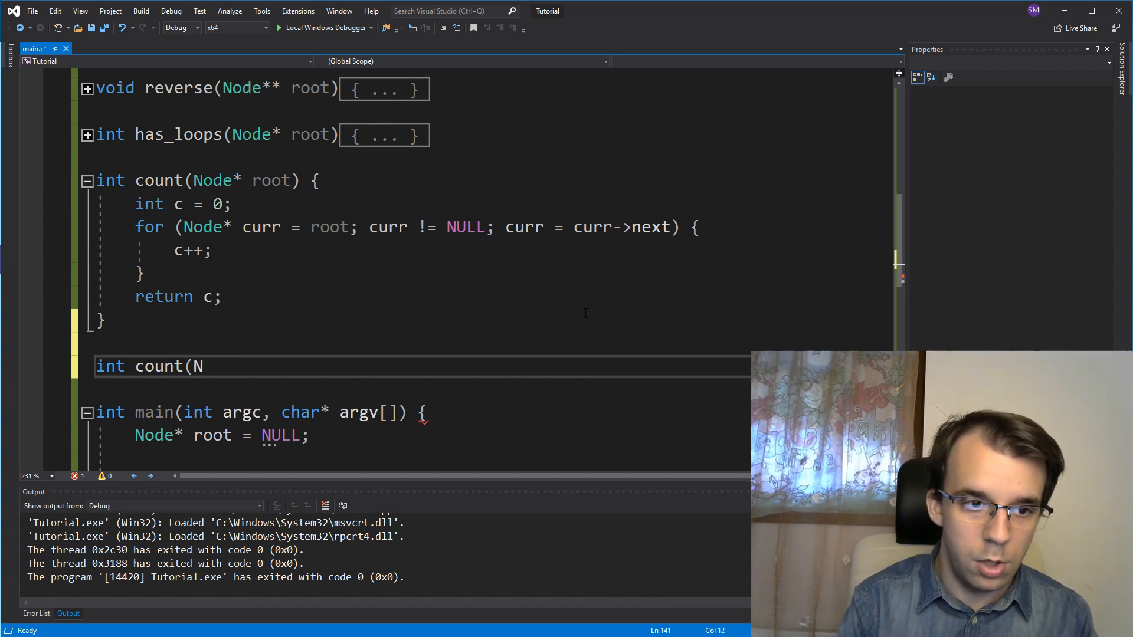
pyautogui.write('ode* node) {')
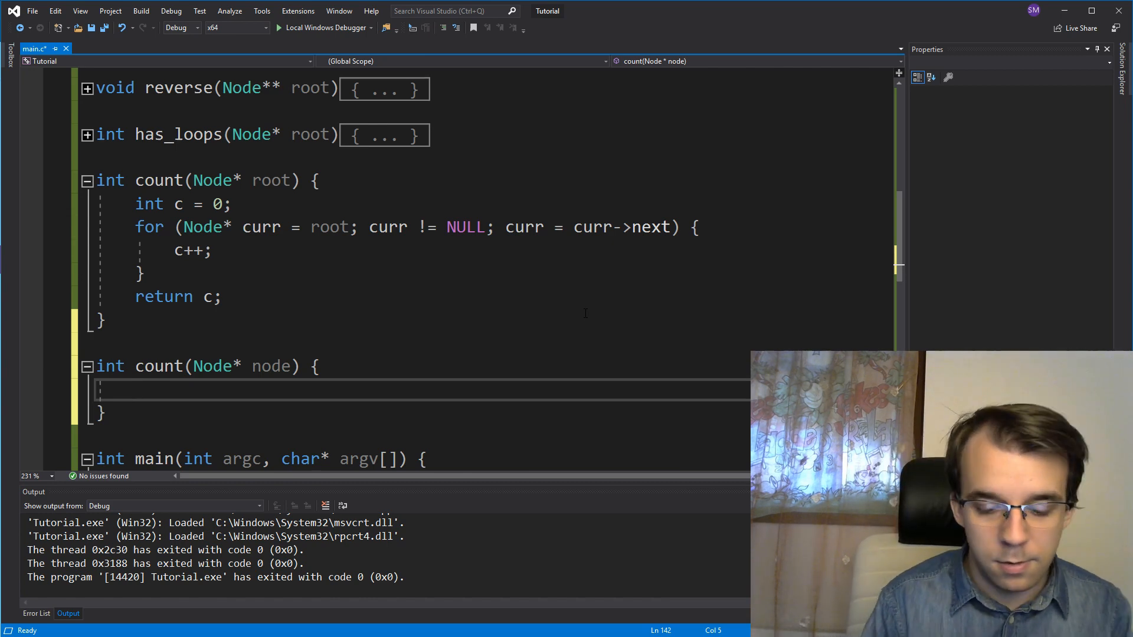
pyautogui.write('if (no')
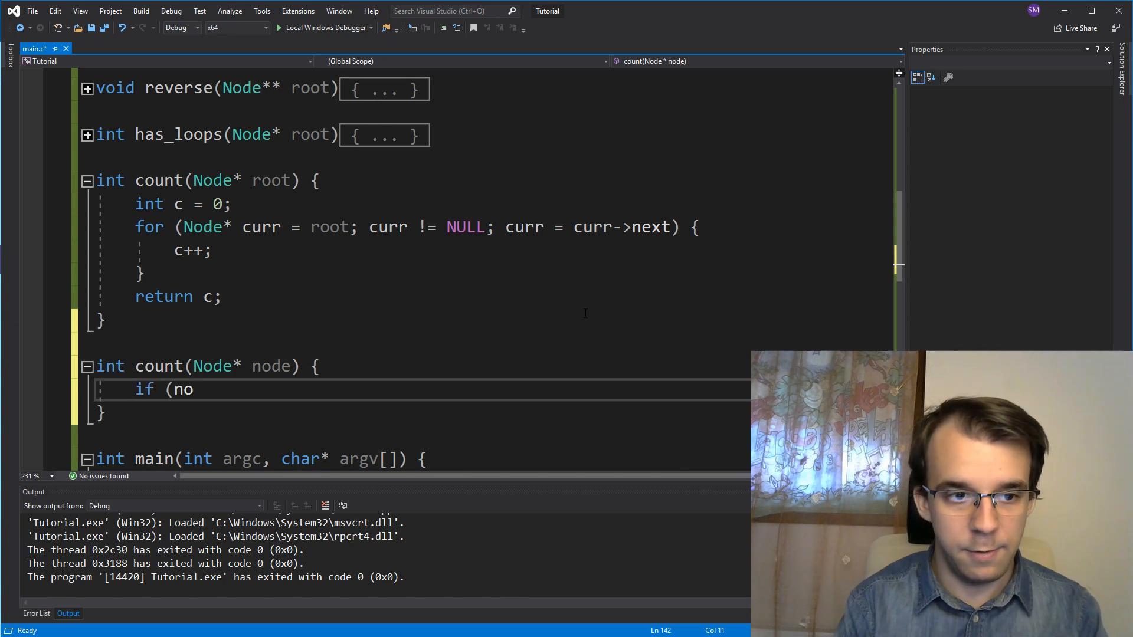
pyautogui.write('== NULL)')
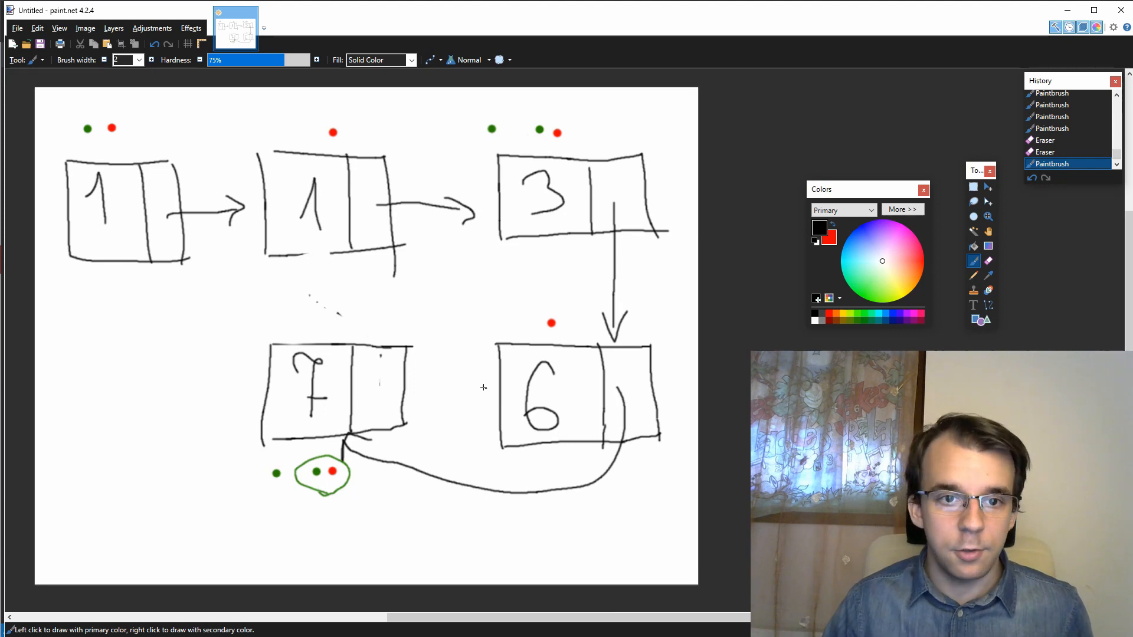
pyautogui.moveTo(388, 395)
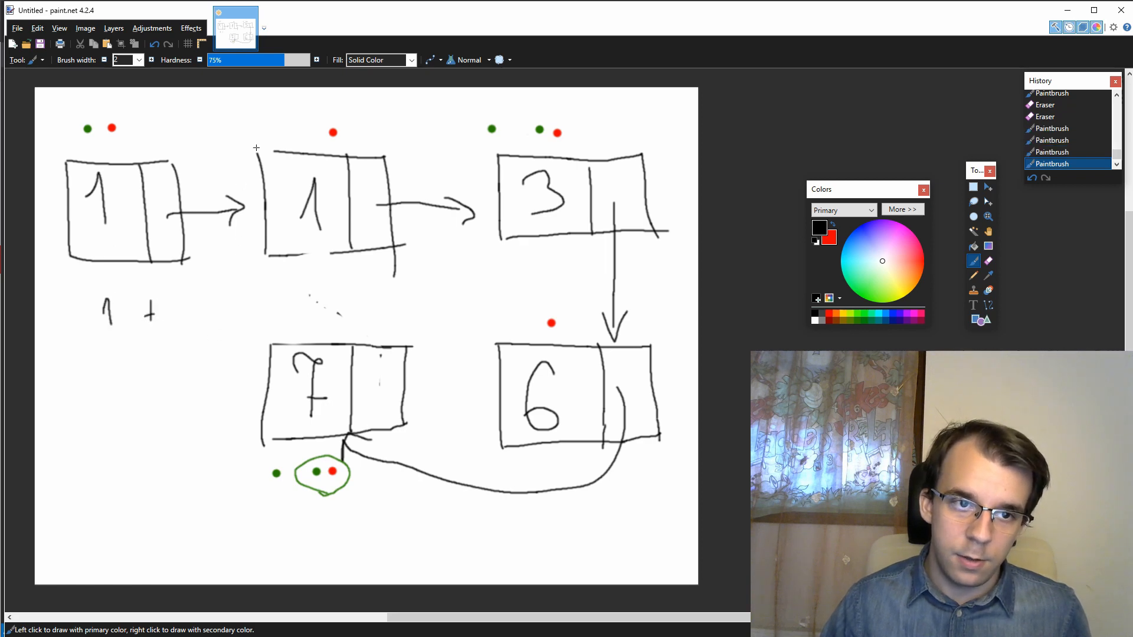
# Step: Draw a large bracket around the remaining nodes of the sketch
pyautogui.moveTo(256, 144); pyautogui.dragTo(246, 382)
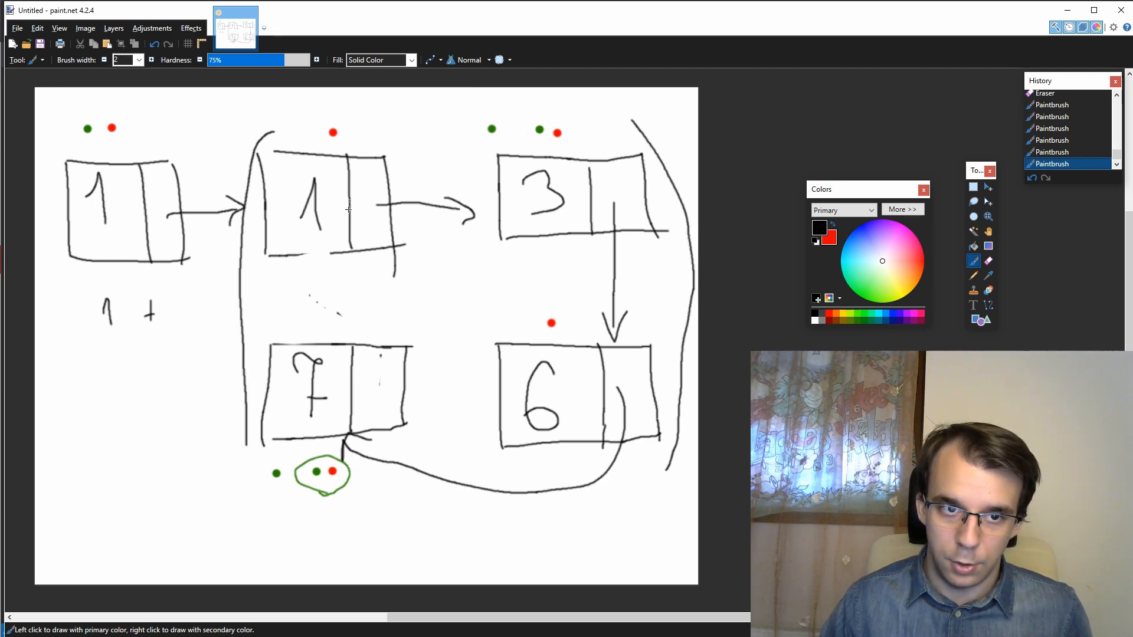
pyautogui.moveTo(324, 227)
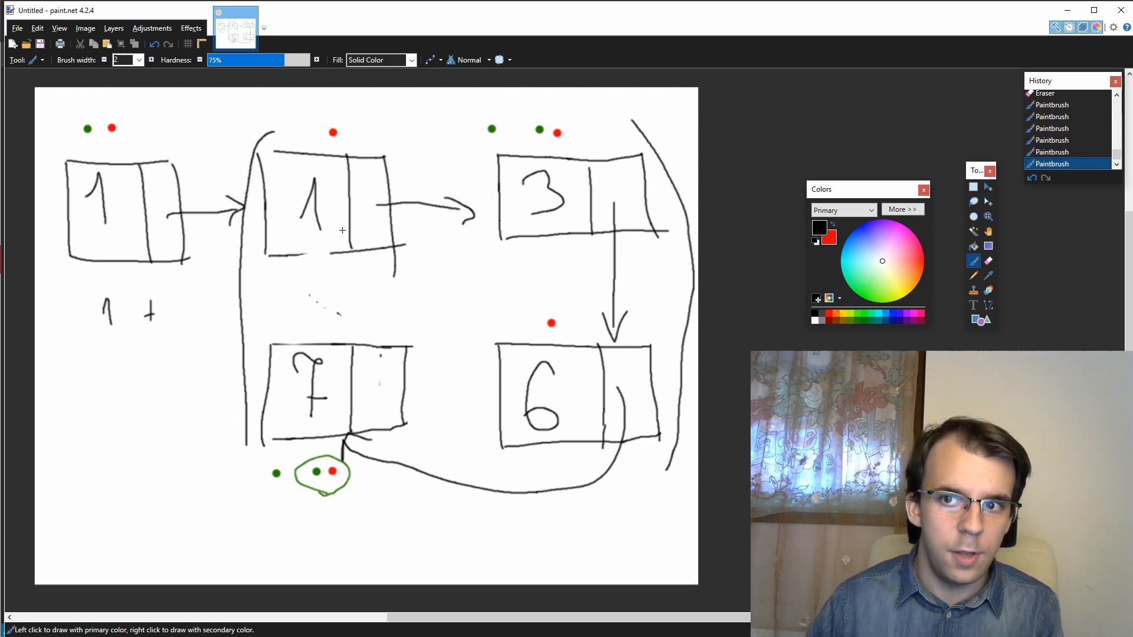
pyautogui.moveTo(101, 329)
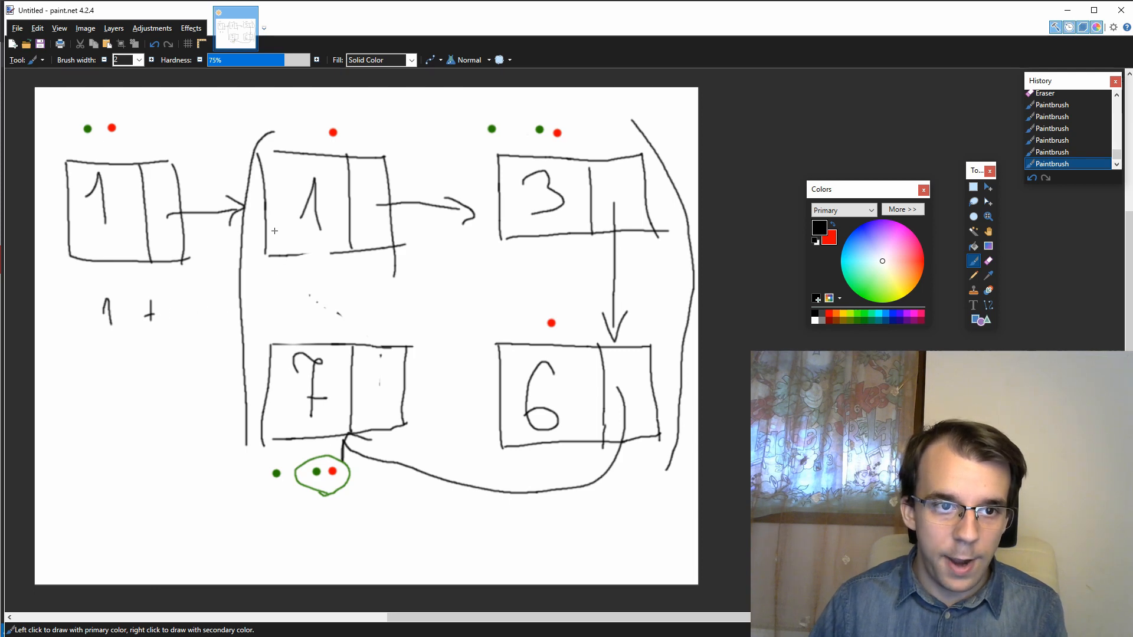
pyautogui.moveTo(217, 303)
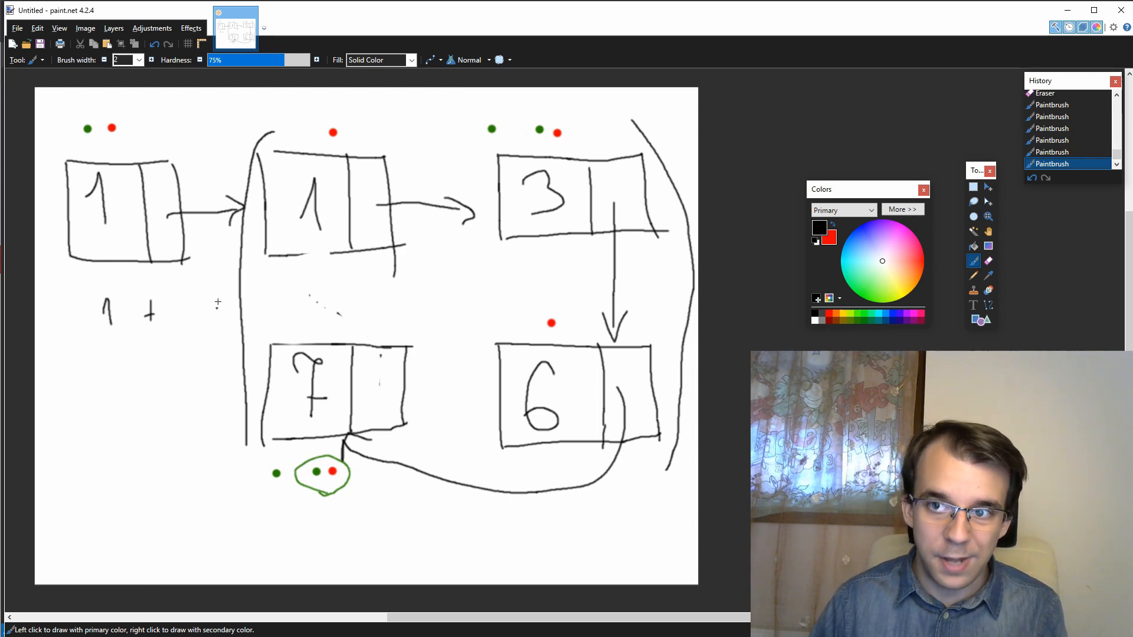
pyautogui.moveTo(202, 268)
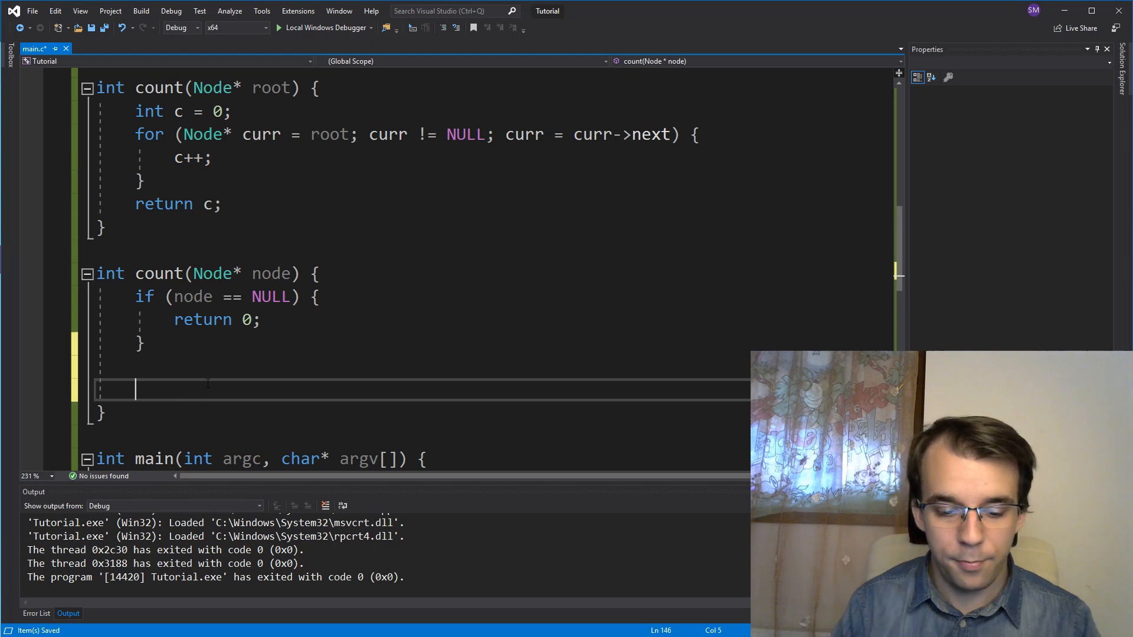
# Step: Return 1 + count(node->next) after the NULL check and return 0 in the base case
pyautogui.write('1 + cou')
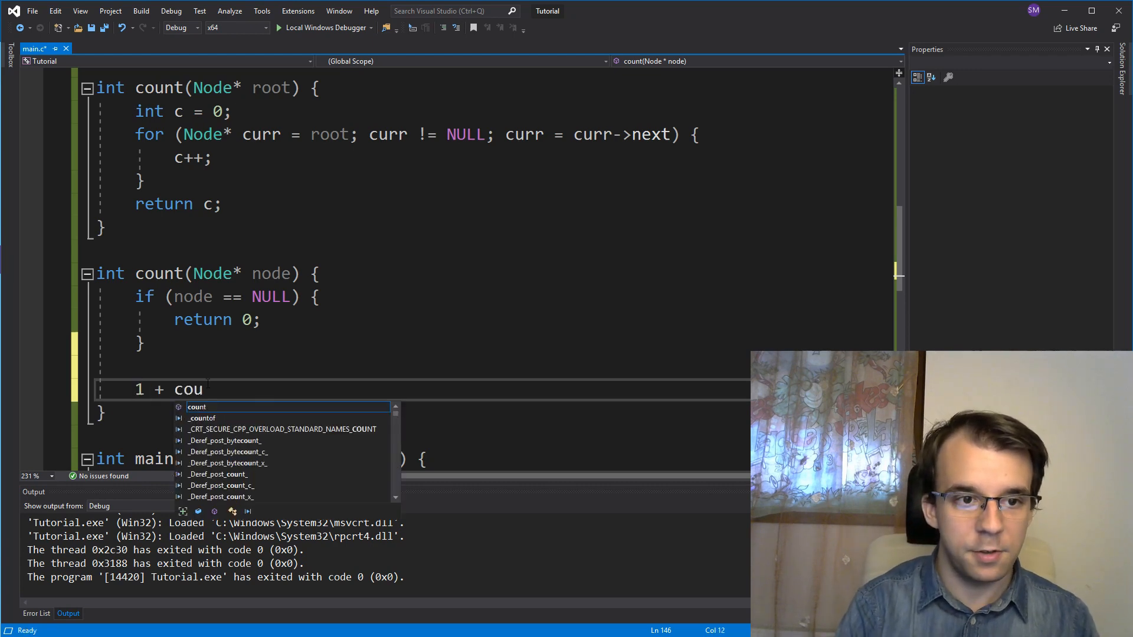
pyautogui.write('nt(node-')
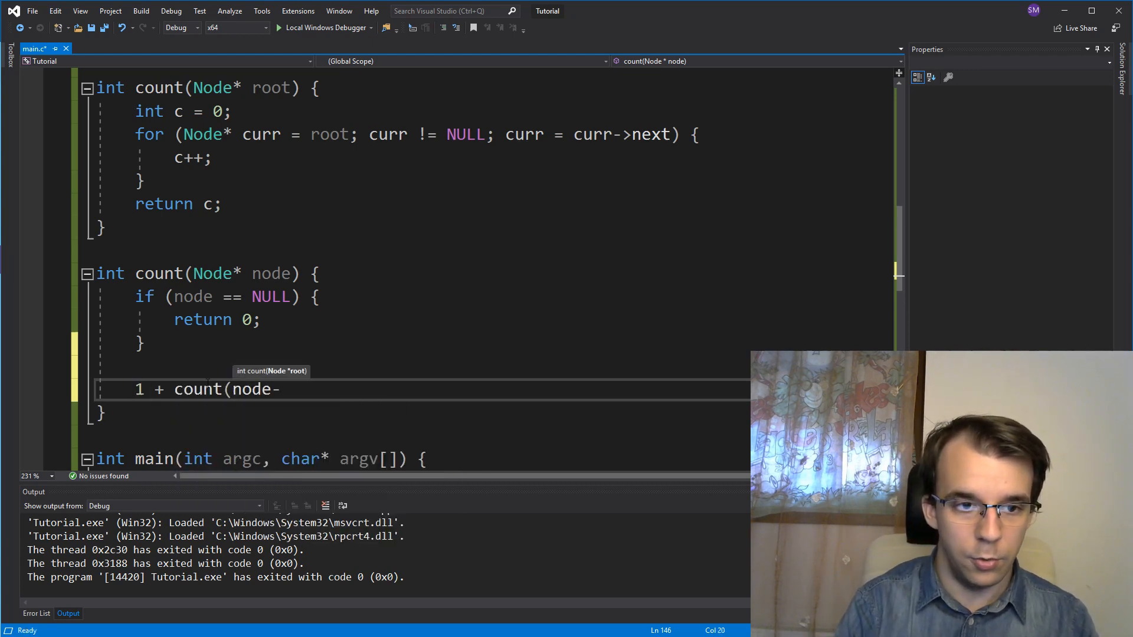
pyautogui.write('>next);')
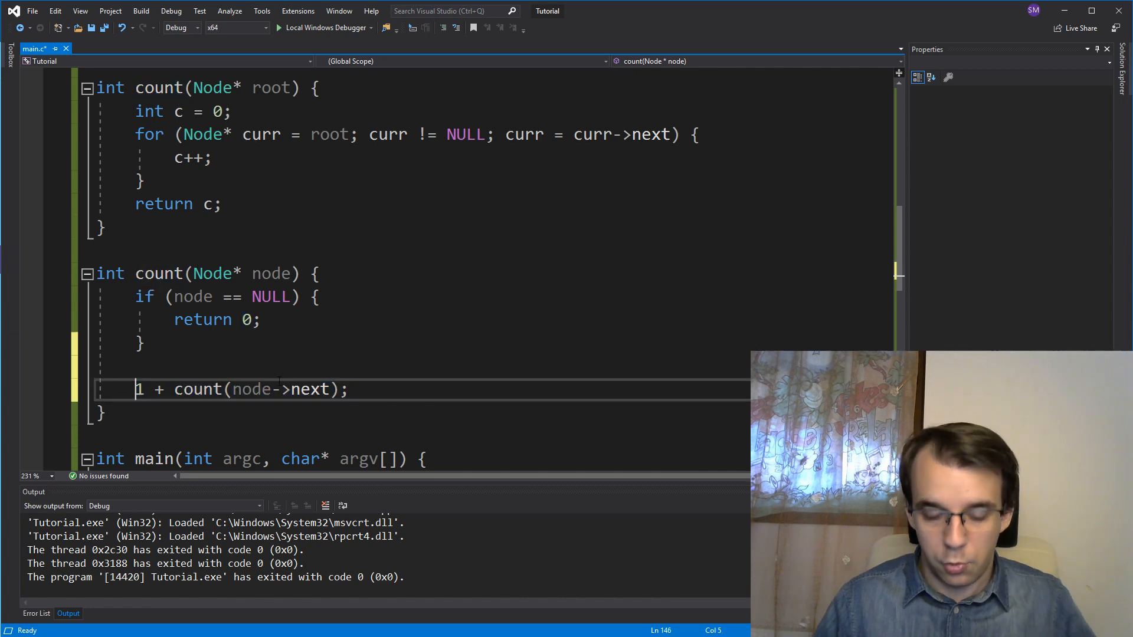
pyautogui.write('return')
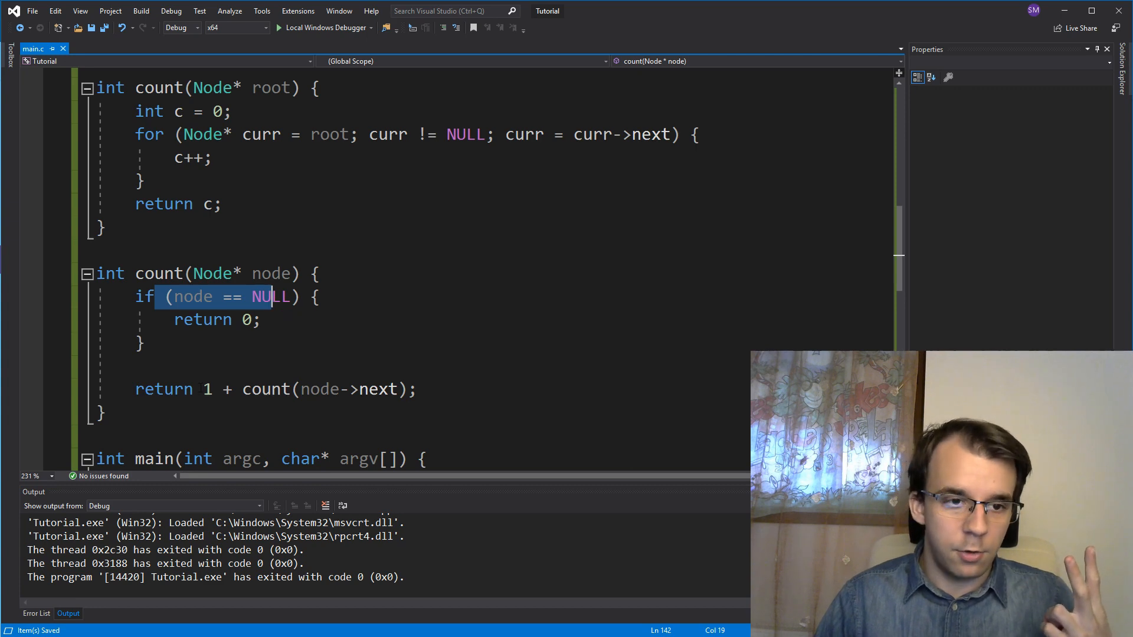
# Step: Highlight the base-case block while explaining it, then clear the selection
pyautogui.click(266, 390)
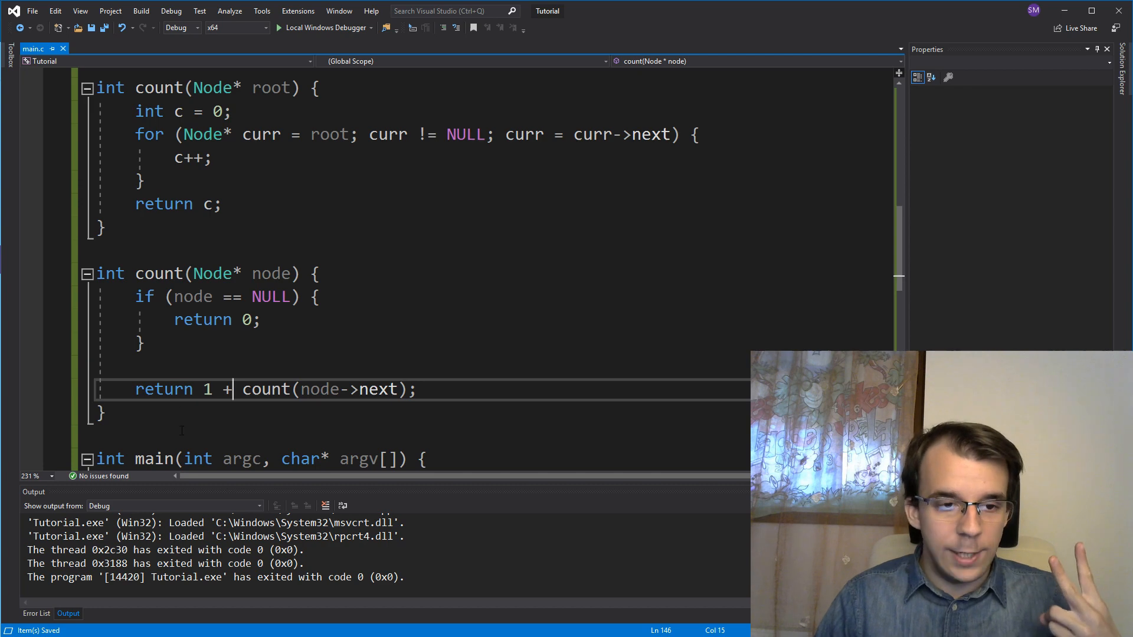
pyautogui.moveTo(242, 389); pyautogui.dragTo(418, 388)
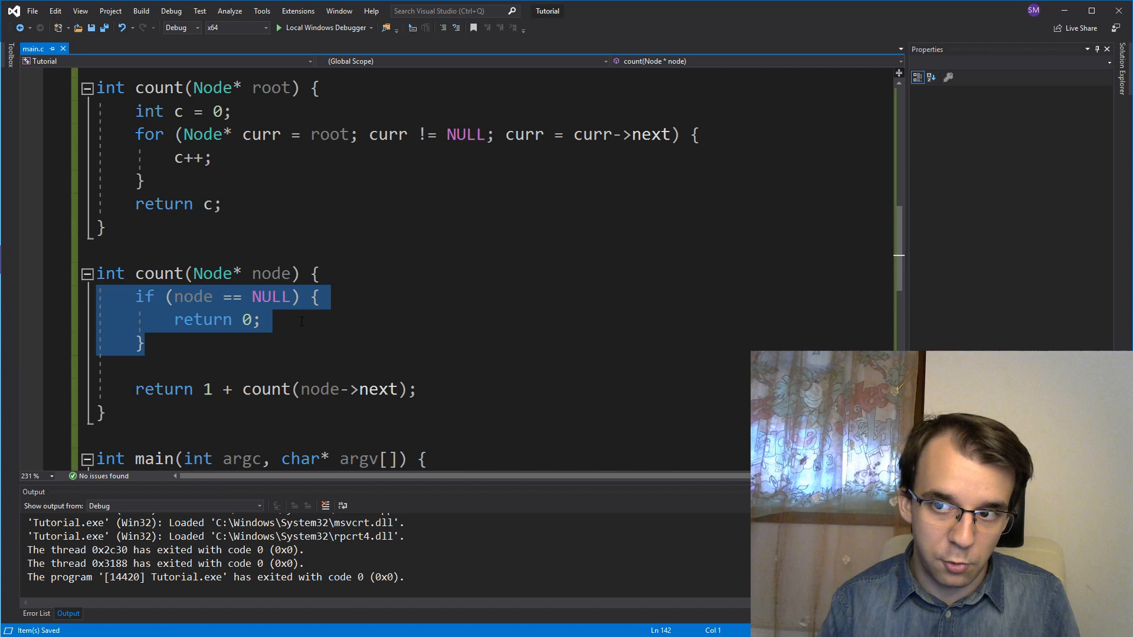
pyautogui.click(144, 342)
pyautogui.write('_recursive')
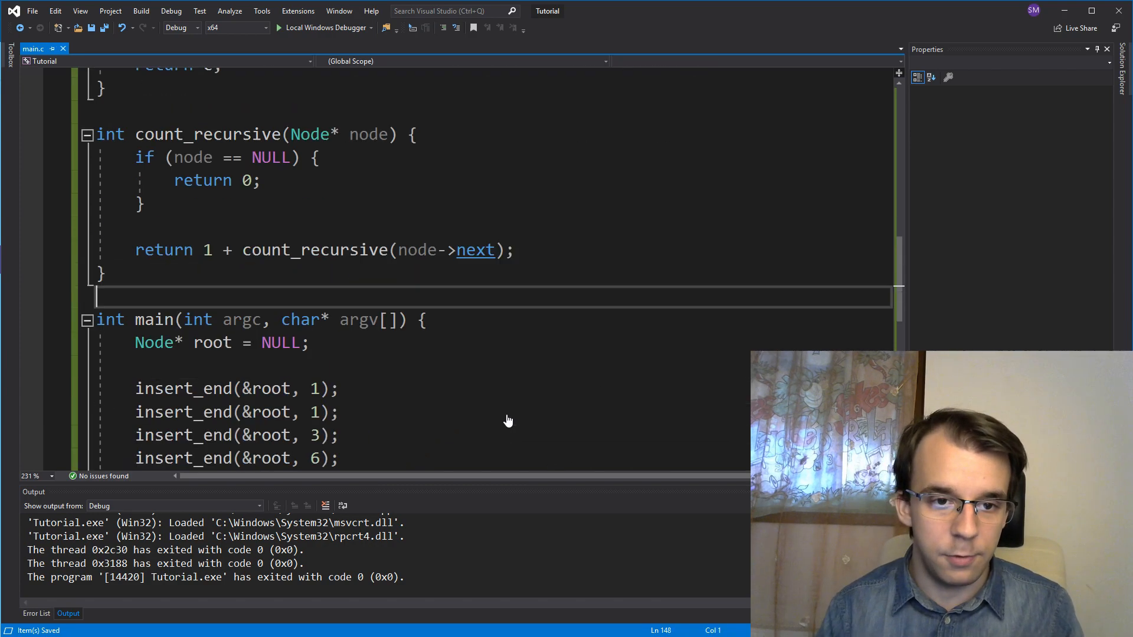
# Step: Change main's printf to call count_recursive(root) and rerun the program
pyautogui.doubleClick(549, 390)
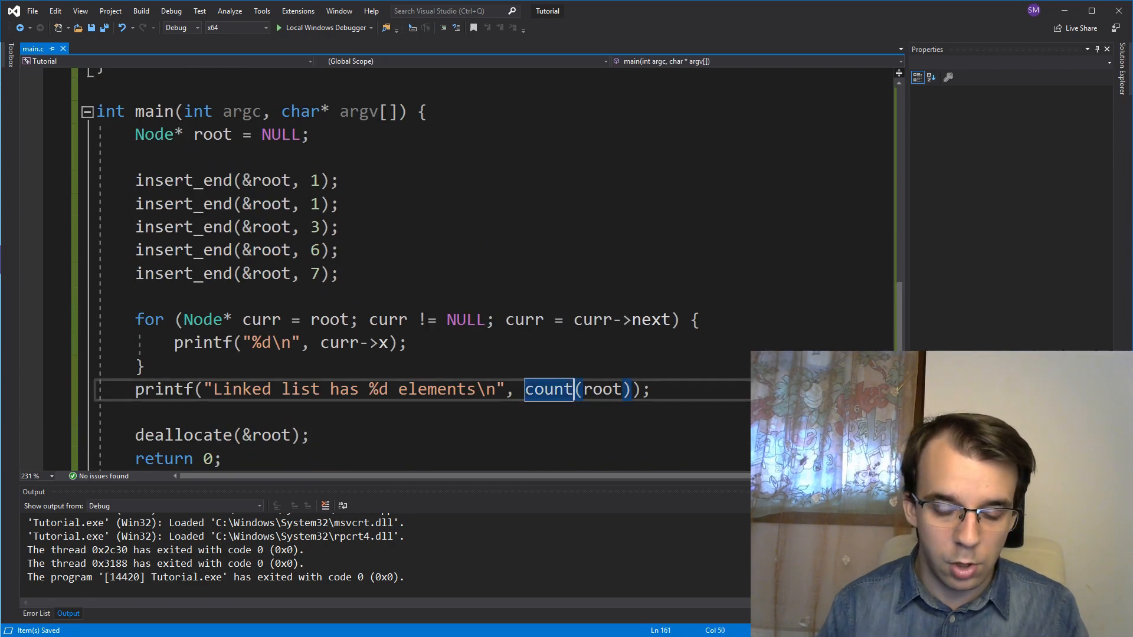
pyautogui.write('_recursive')
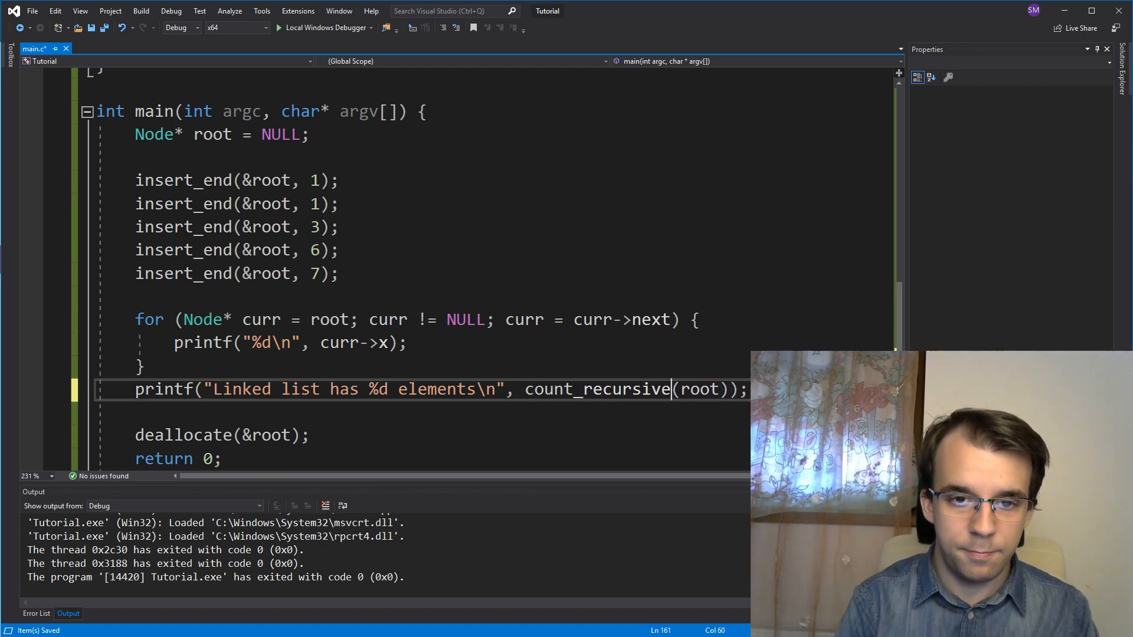
pyautogui.click(323, 27)
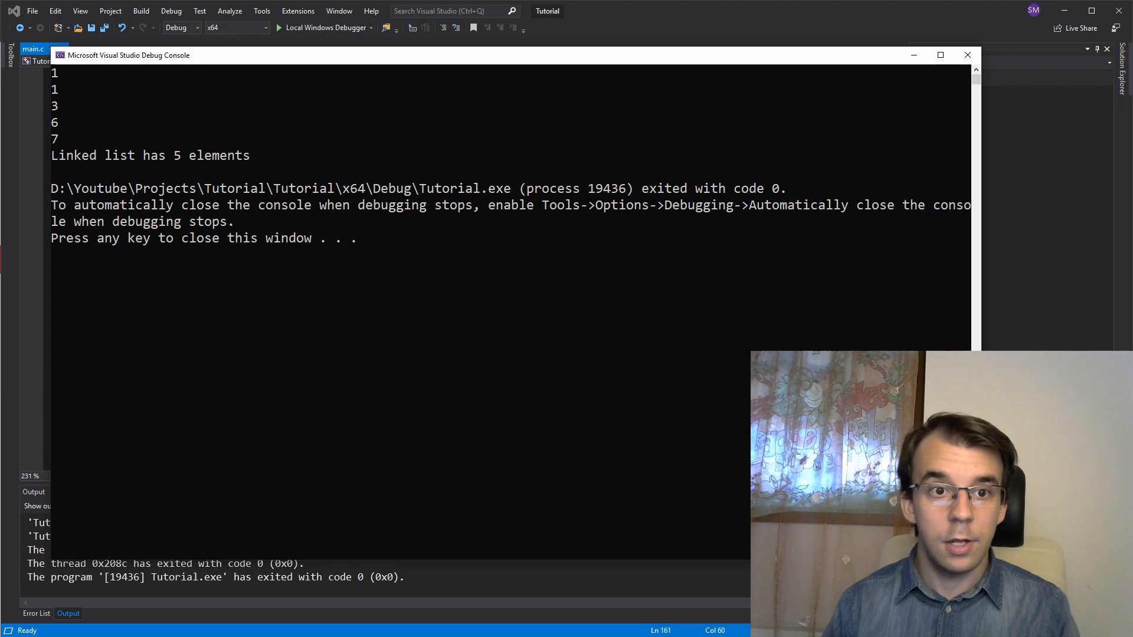
# Step: Highlight the console output listing the values and 'Linked list has 5 elements'
pyautogui.moveTo(72, 156); pyautogui.dragTo(273, 156)
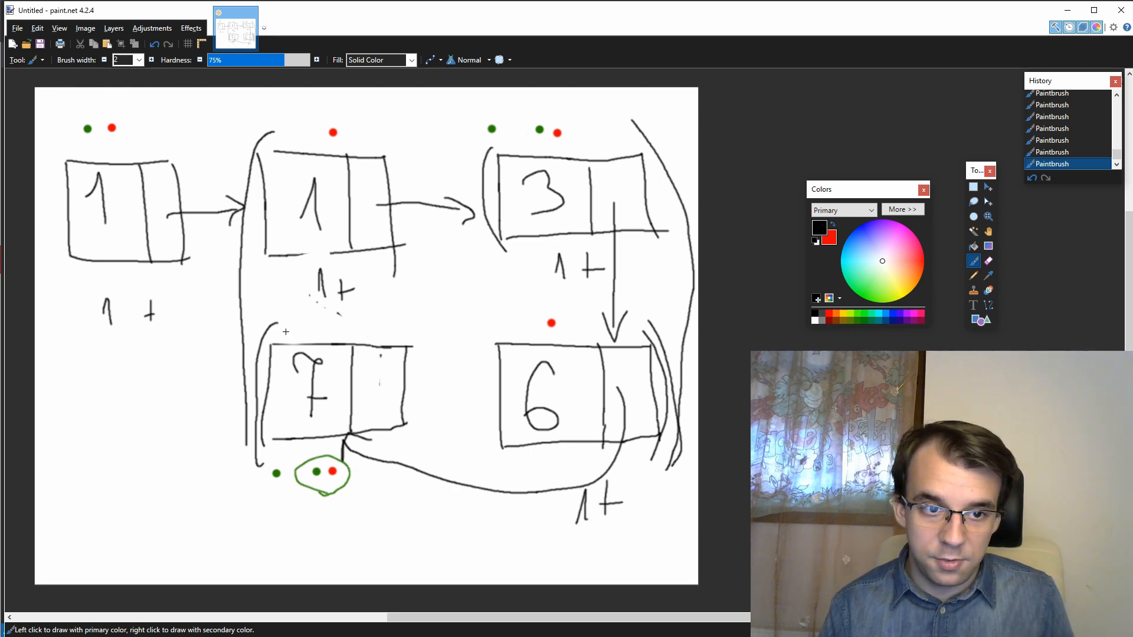
# Step: Draw a closing bracket around the 7 node and a mark below the NULL circle
pyautogui.moveTo(289, 329); pyautogui.dragTo(419, 456)
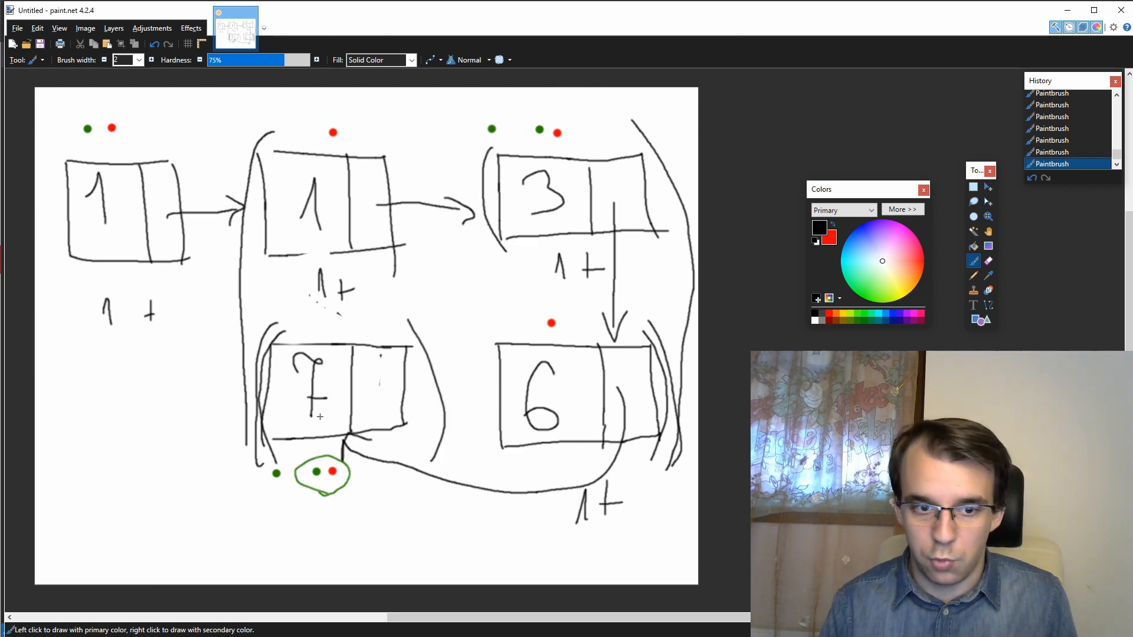
pyautogui.moveTo(330, 498); pyautogui.dragTo(334, 531)
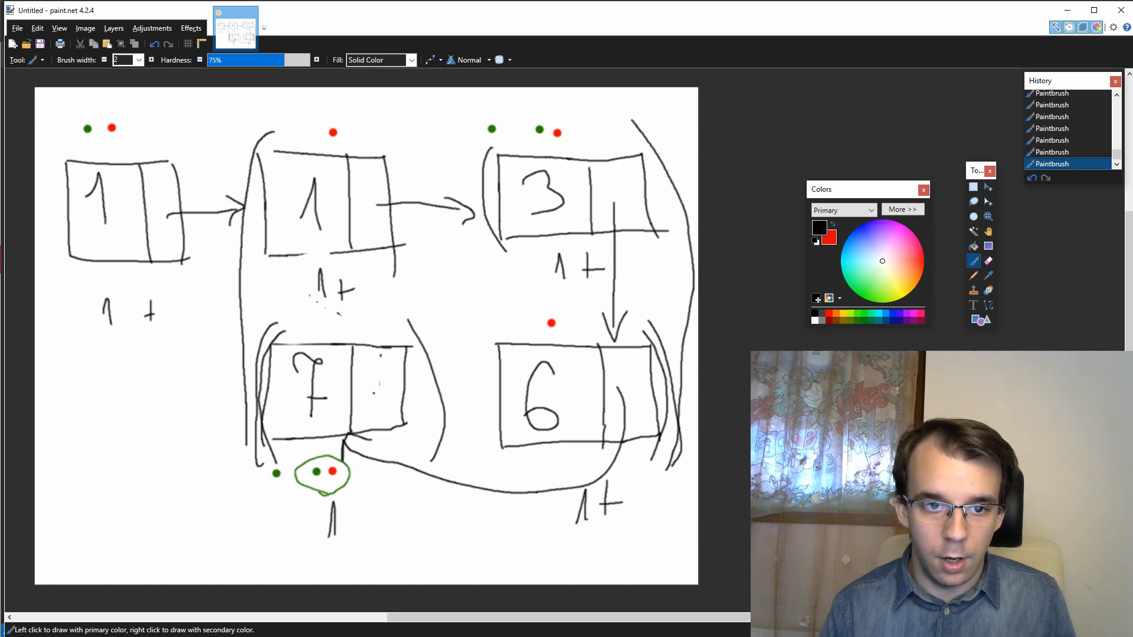
pyautogui.click(372, 389)
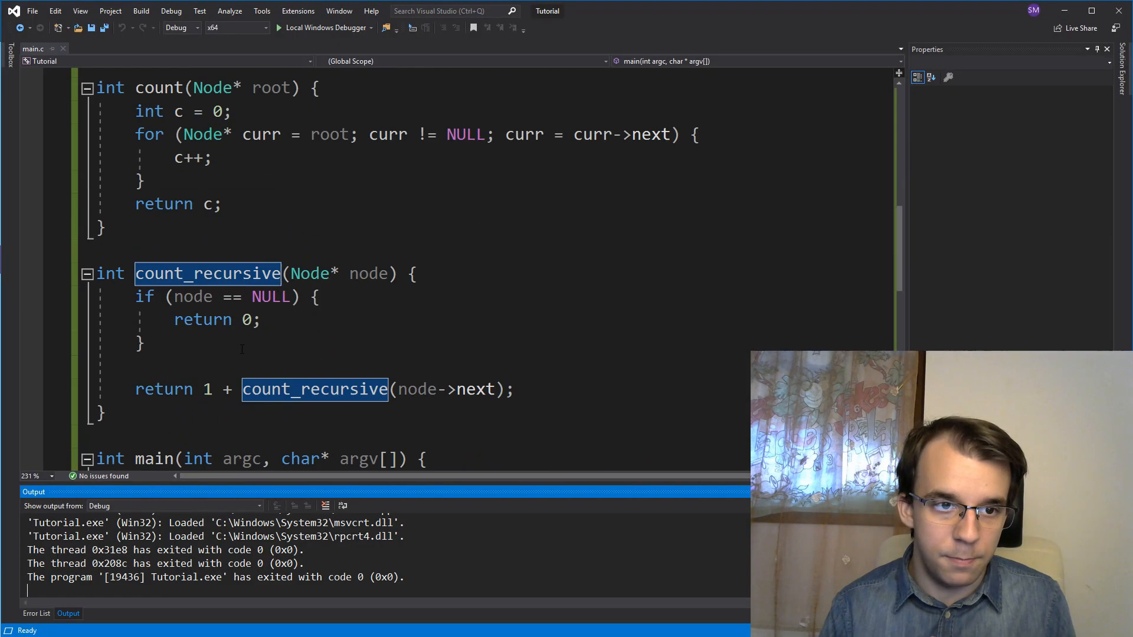
pyautogui.click(143, 343)
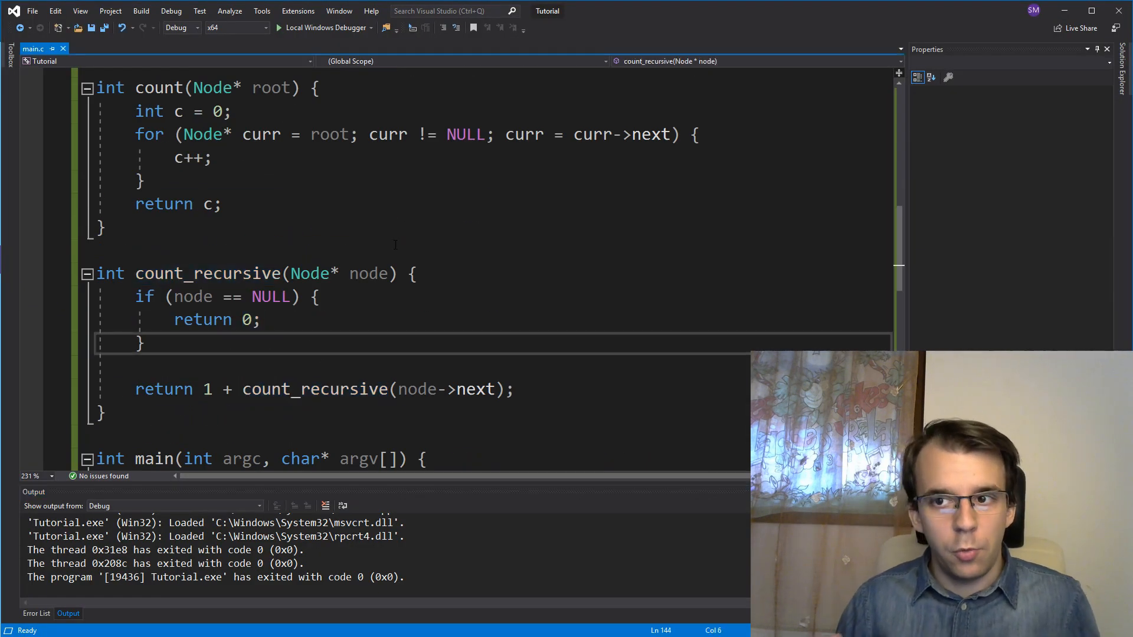